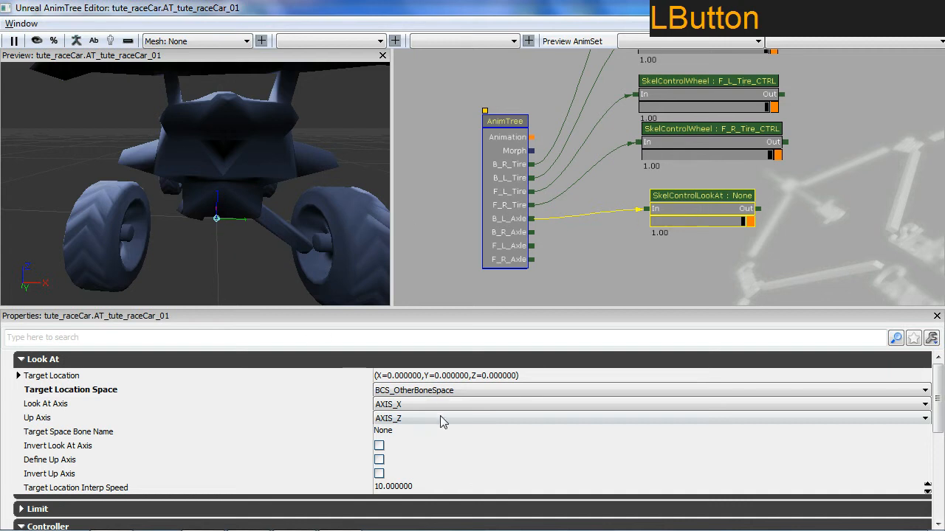
Set the back-left look-at controller's Target Space Bone Name to B_L_Tire
{"action": "left_click", "coordinate": [650, 404]}
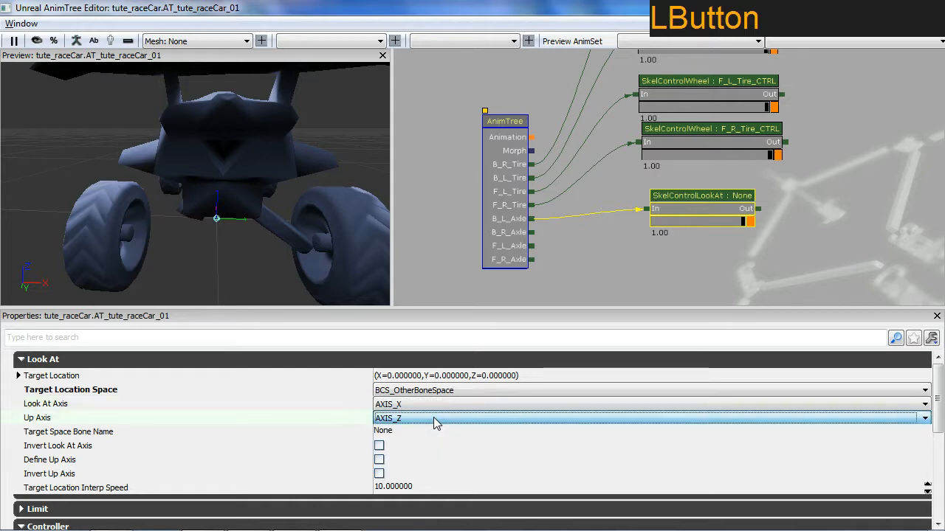
{"action": "left_click", "coordinate": [406, 431]}
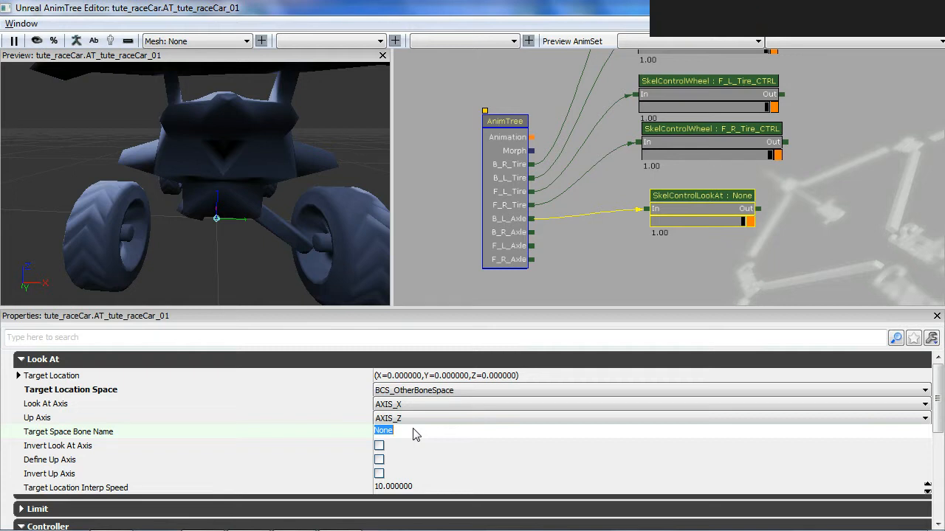
{"action": "type", "text": "B_R_Ti"}
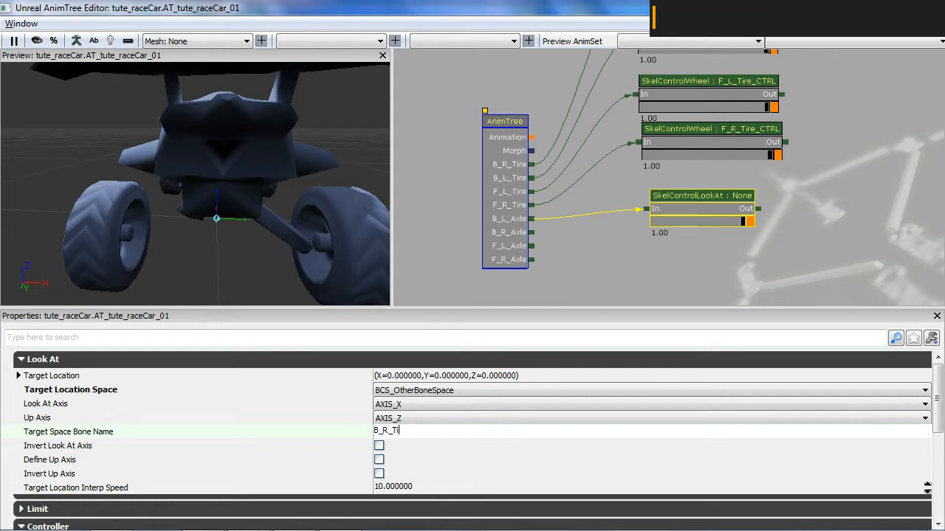
{"action": "key", "text": "Enter"}
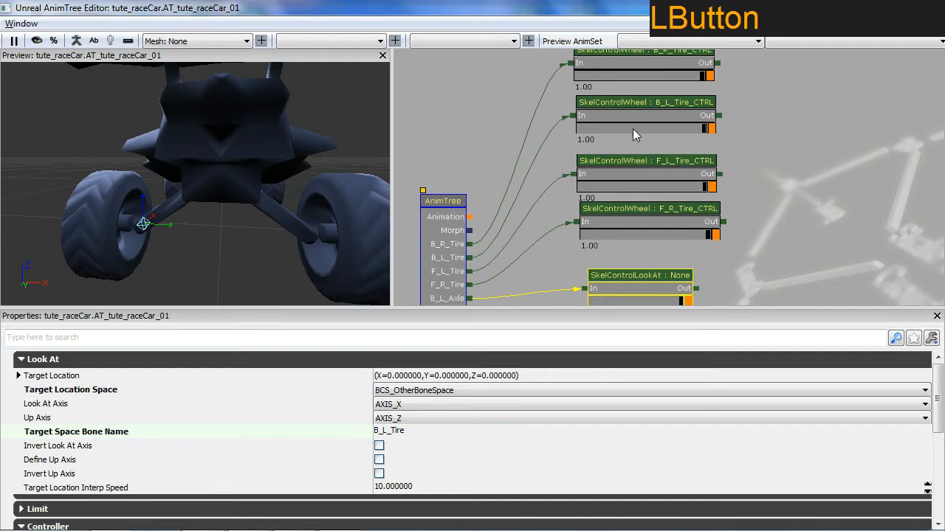
Preview B_L_Tire_CTRL with Wheel Displacement 15, then reset it to 0
{"action": "left_click", "coordinate": [645, 102]}
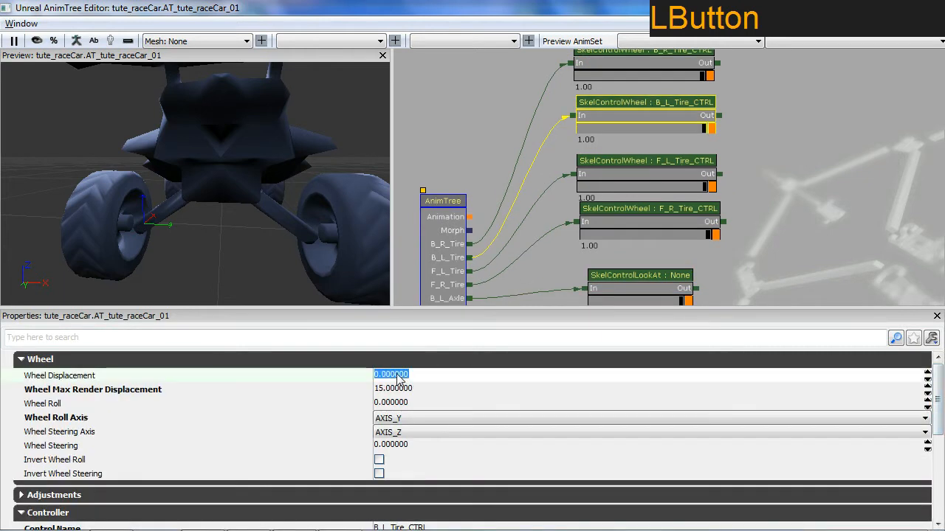
{"action": "key", "text": "Enter"}
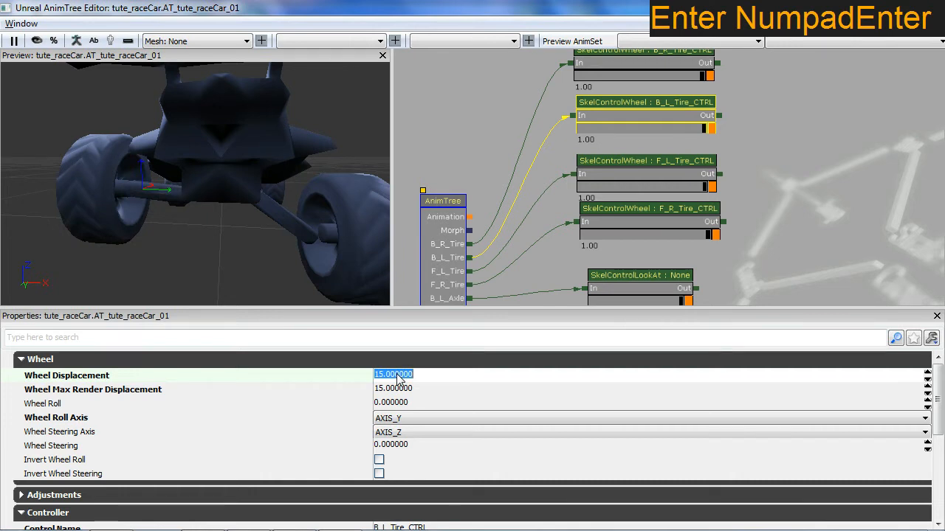
{"action": "type", "text": "0"}
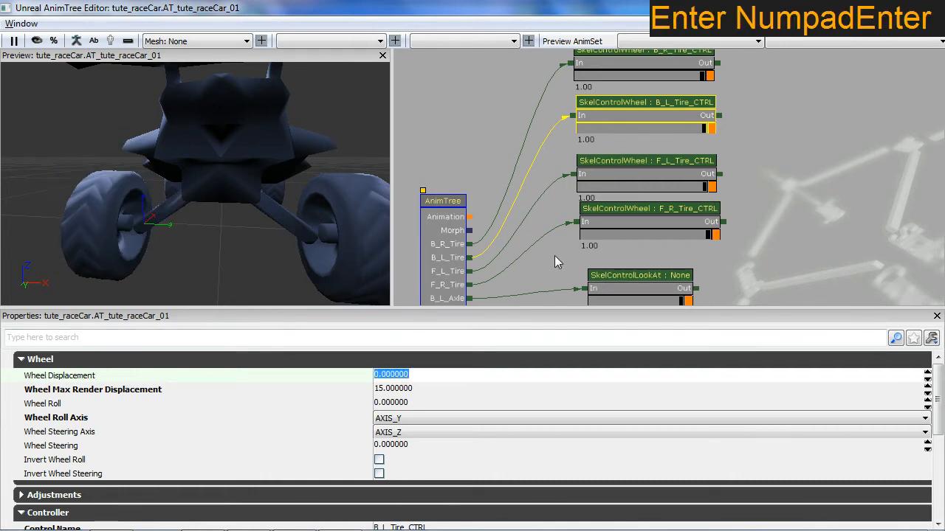
{"action": "left_click", "coordinate": [640, 274]}
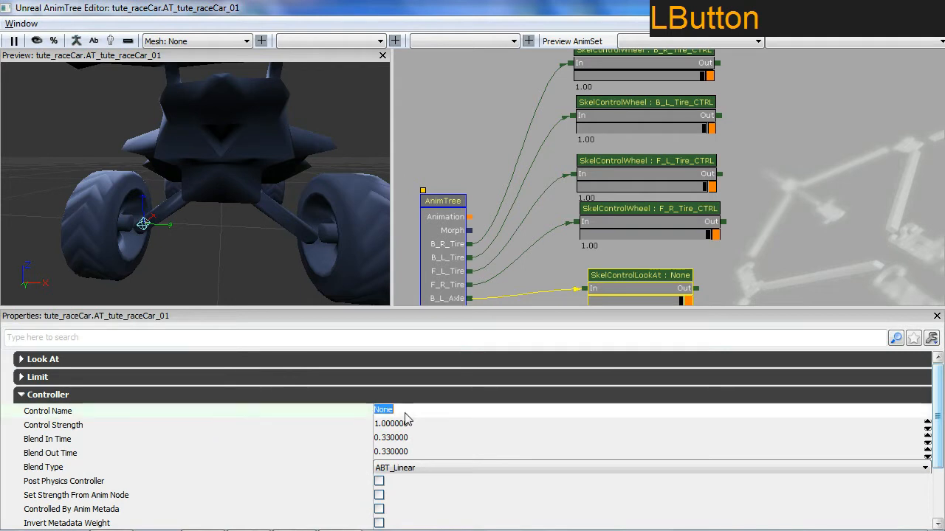
Name the controller B_L_Axle_lookat and copy the node for reuse
{"action": "type", "text": "B"}
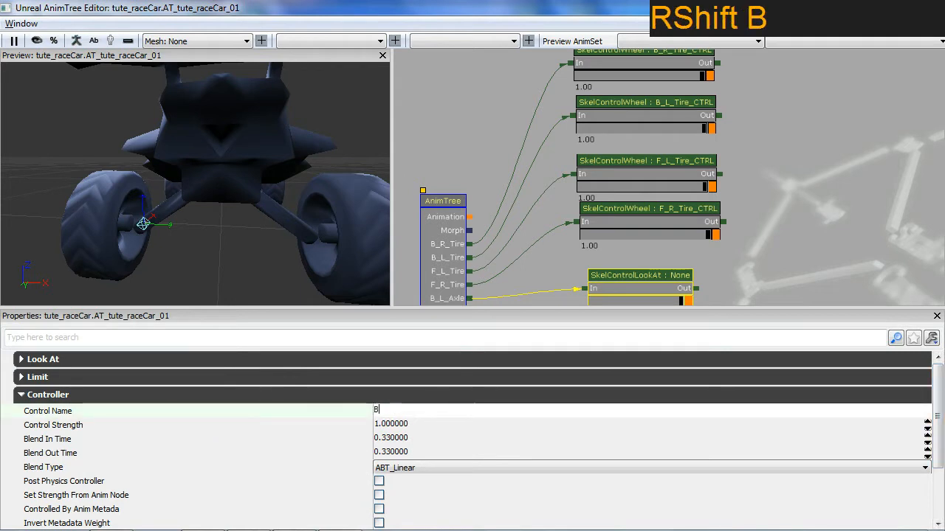
{"action": "type", "text": "_L_Ax"}
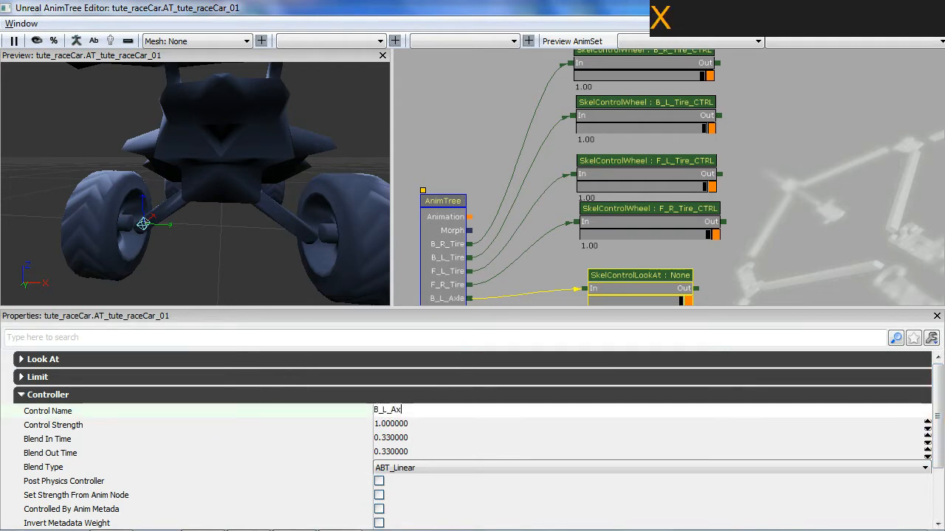
{"action": "type", "text": "l_Look"}
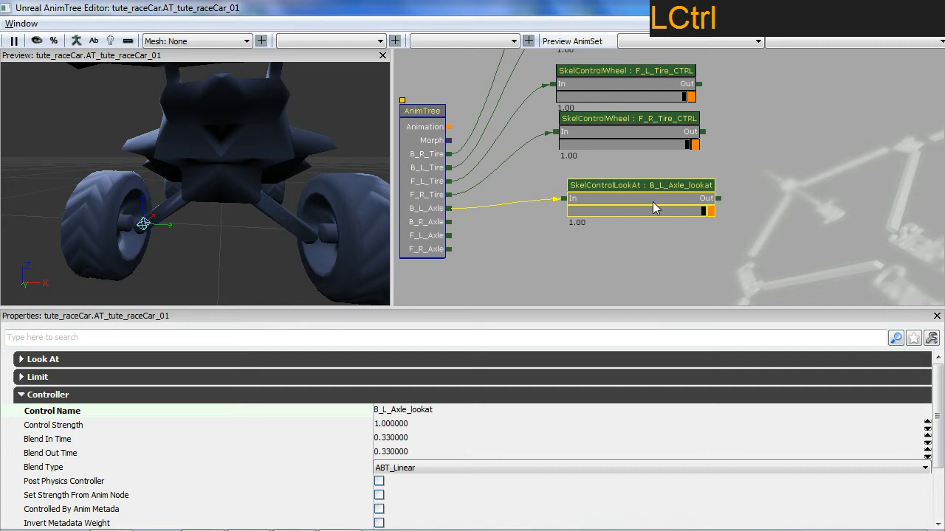
{"action": "key", "text": "ctrl+v"}
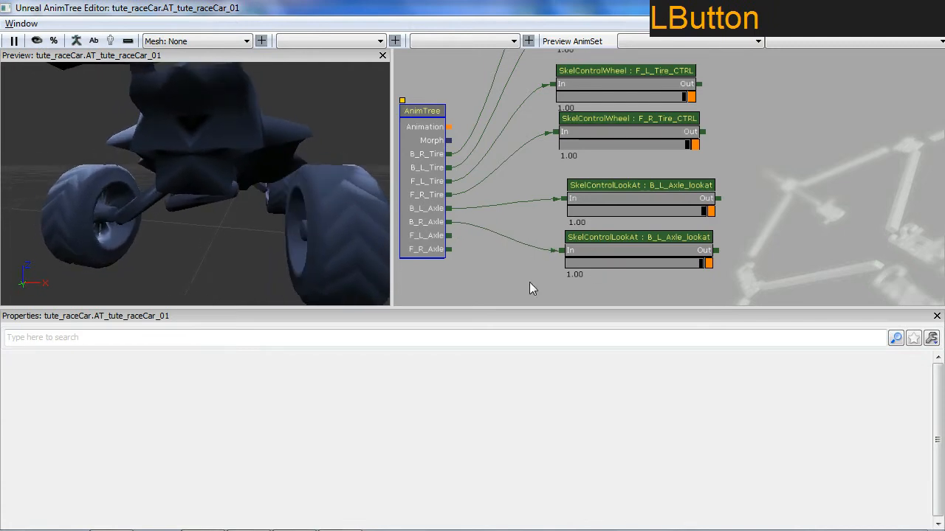
On the pasted copy, toggle Invert Look At Axis on and off, then target B_R_Tire
{"action": "left_click", "coordinate": [638, 236]}
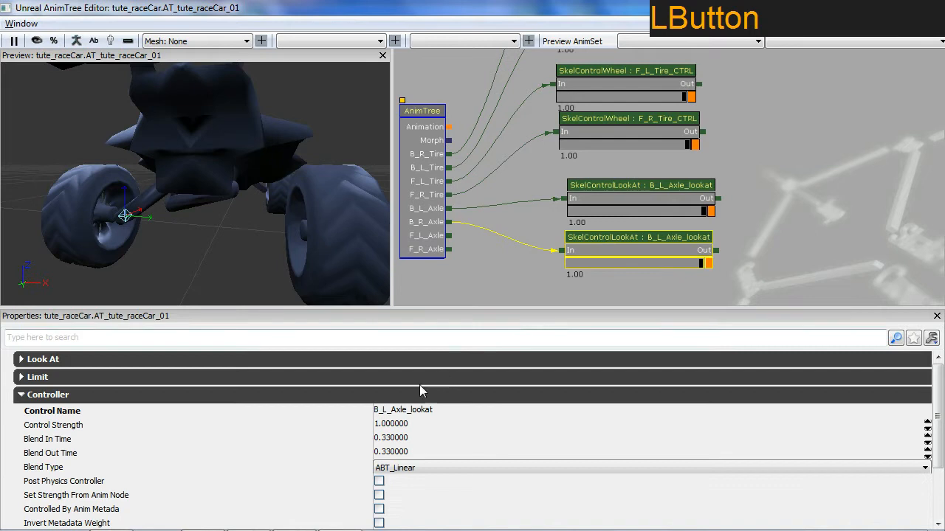
{"action": "left_click", "coordinate": [43, 359]}
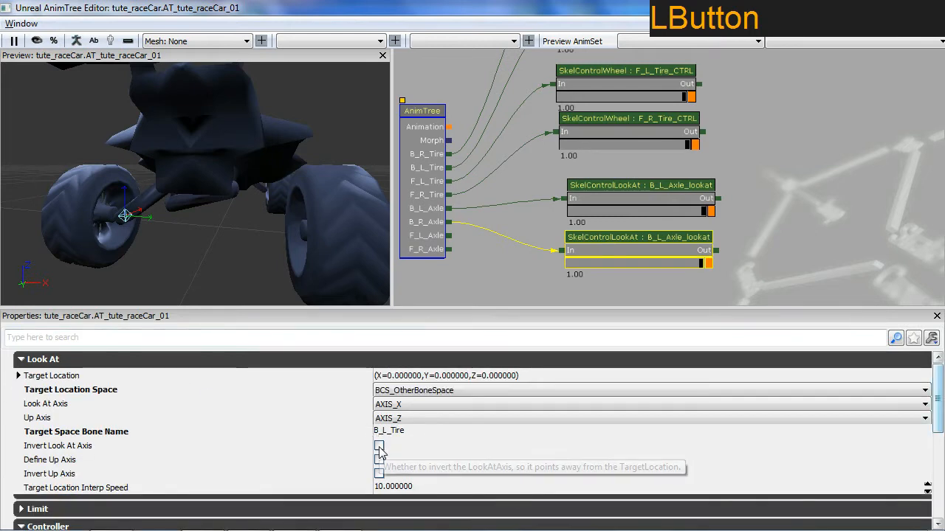
{"action": "left_click", "coordinate": [378, 446]}
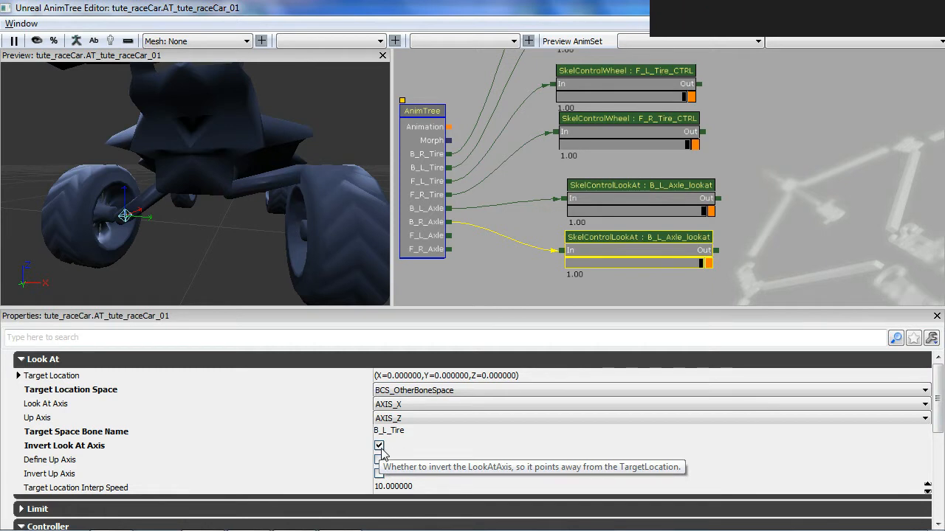
{"action": "left_click", "coordinate": [378, 446]}
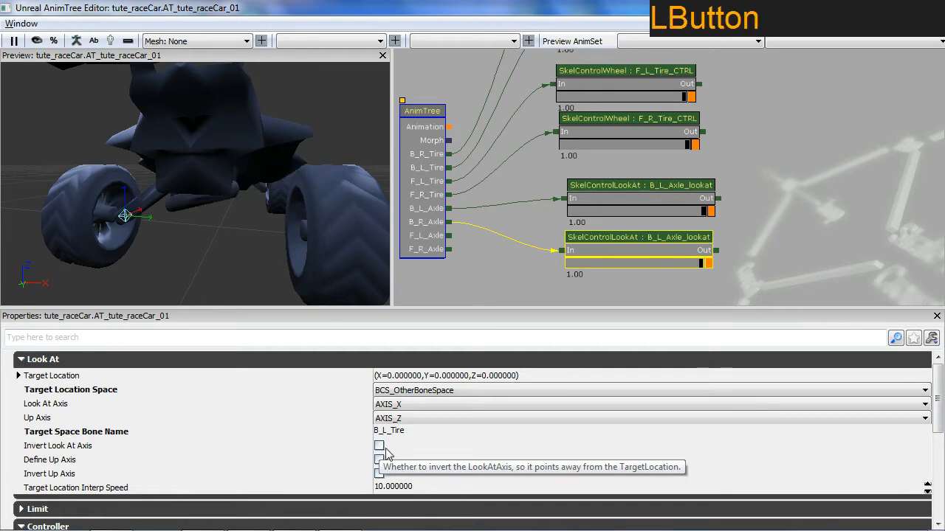
{"action": "left_click", "coordinate": [650, 404]}
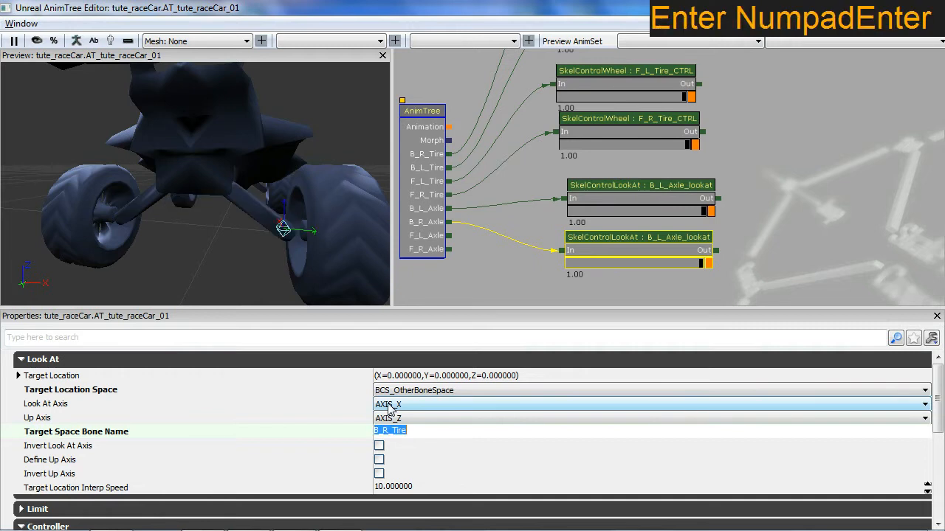
{"action": "key", "text": "NumpadEnter"}
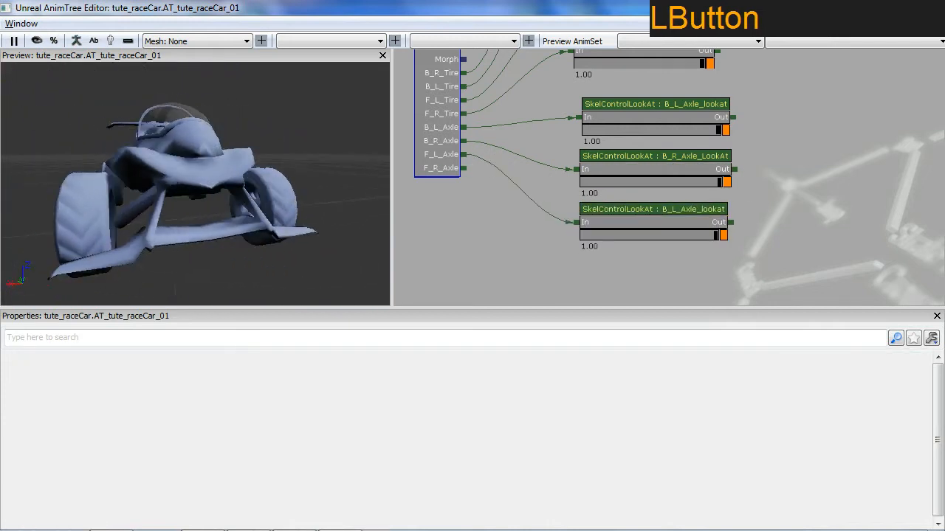
Rename the third look-at node F_L_Axle_LookAt and aim it at F_L_Tire
{"action": "left_click", "coordinate": [652, 210]}
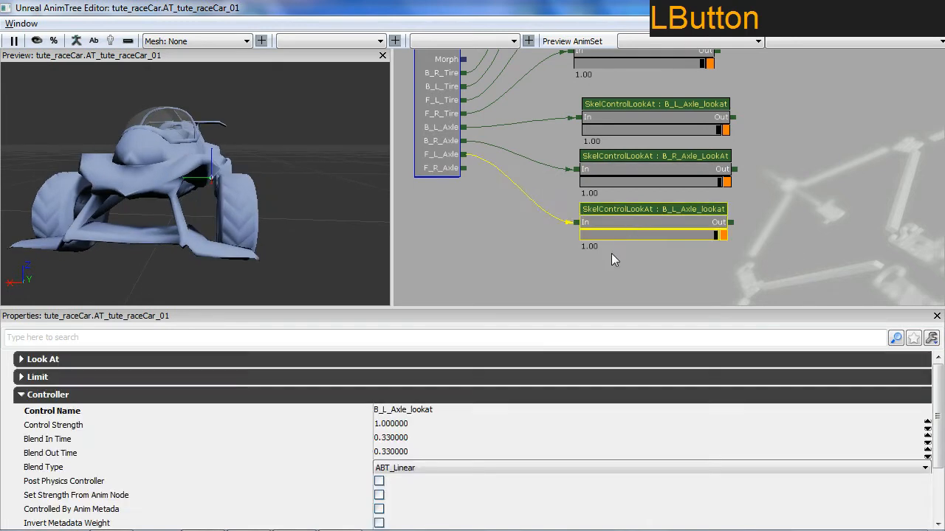
{"action": "double_click", "coordinate": [401, 411]}
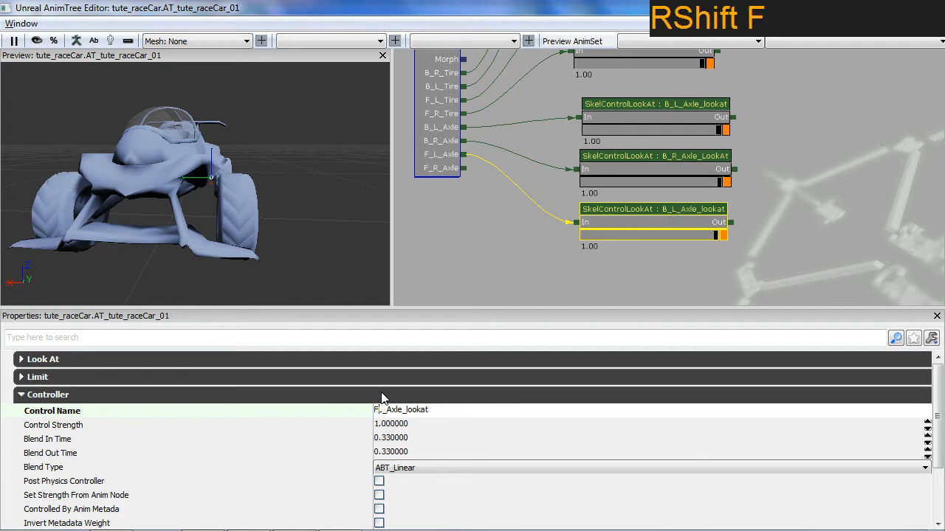
{"action": "key", "text": "F"}
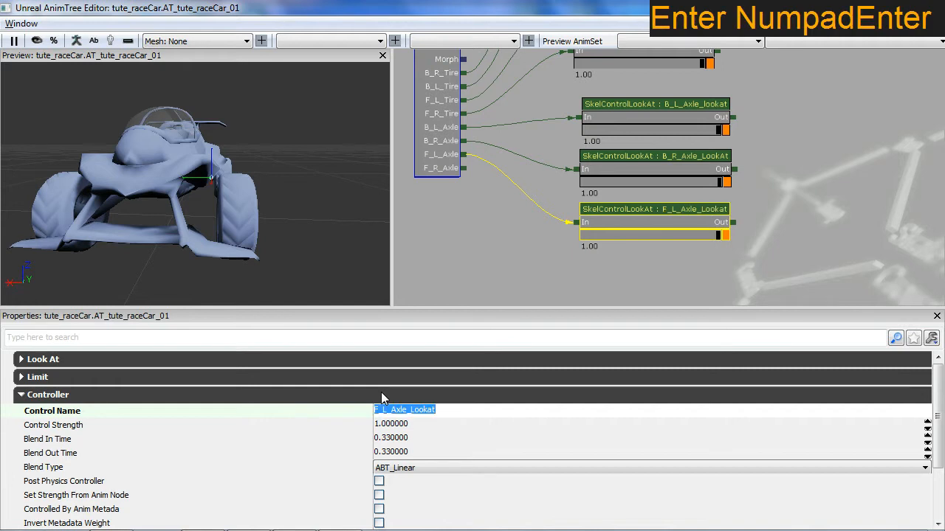
{"action": "left_click", "coordinate": [47, 394]}
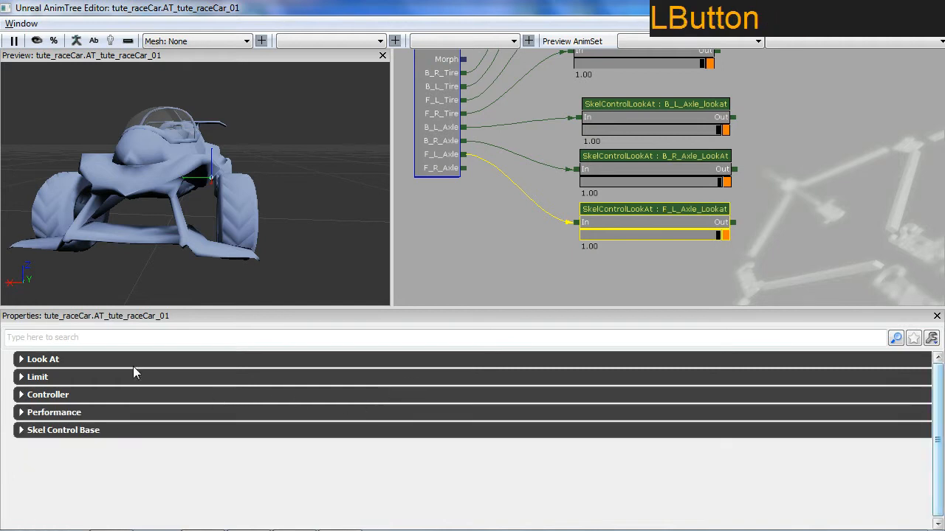
{"action": "left_click", "coordinate": [43, 359]}
{"action": "type", "text": "F_L_Tire"}
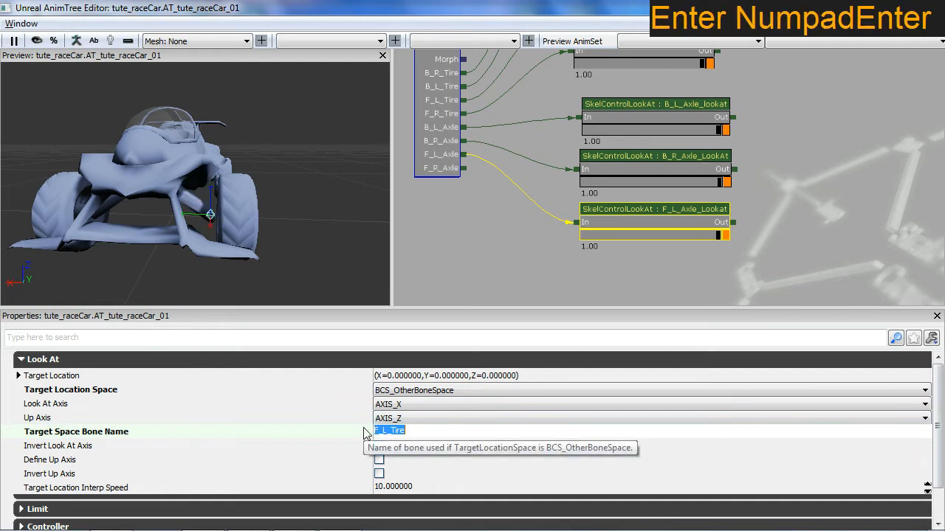
{"action": "left_click", "coordinate": [649, 272]}
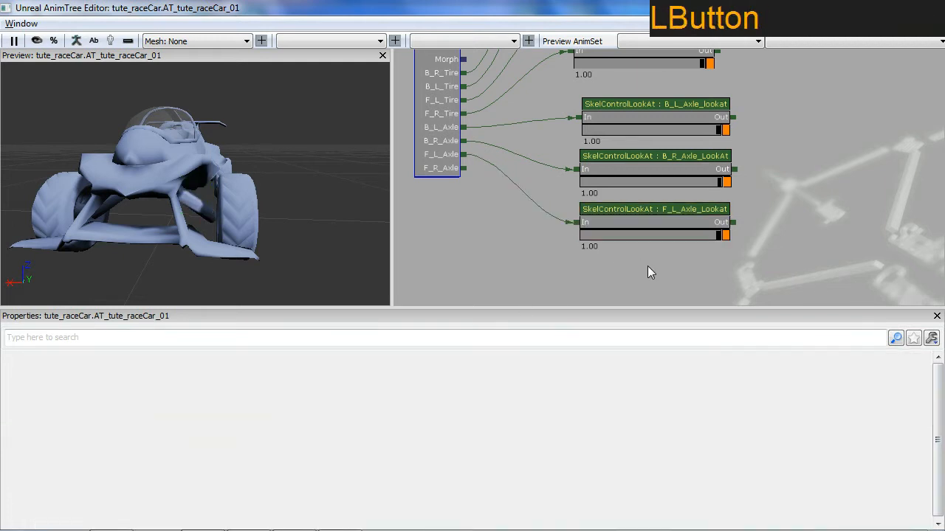
{"action": "left_click", "coordinate": [648, 264]}
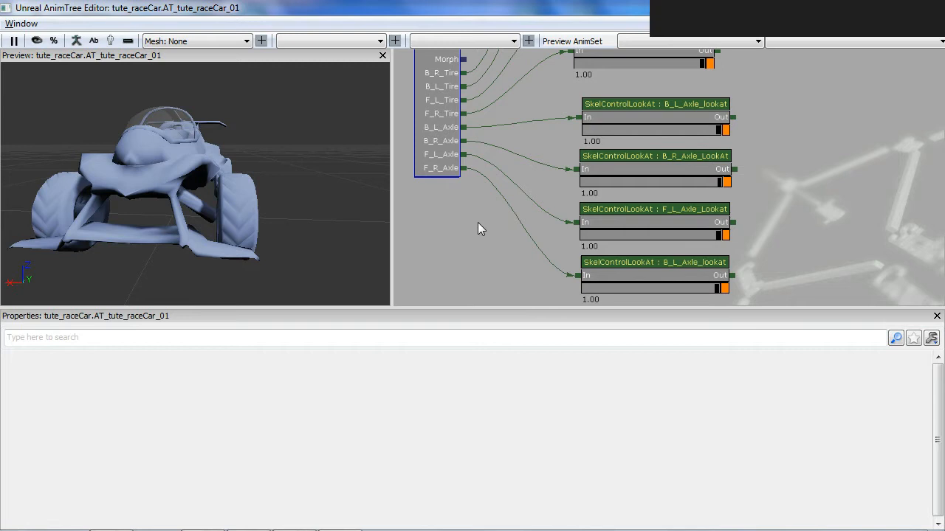
{"action": "mouse_move", "coordinate": [529, 268]}
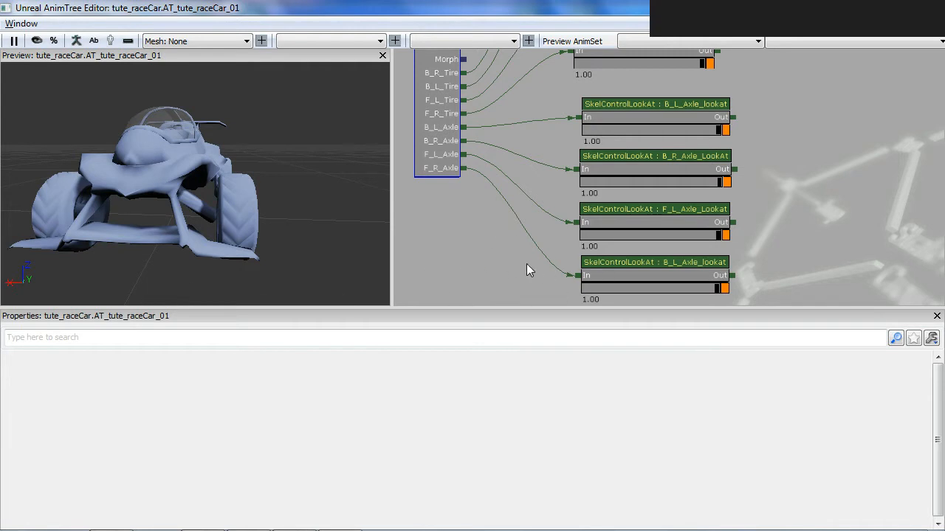
Name the fourth look-at node F_R_Axle_Lookat, targeting the front-right tire bone
{"action": "left_click", "coordinate": [654, 263]}
{"action": "type", "text": "F_R_Tire"}
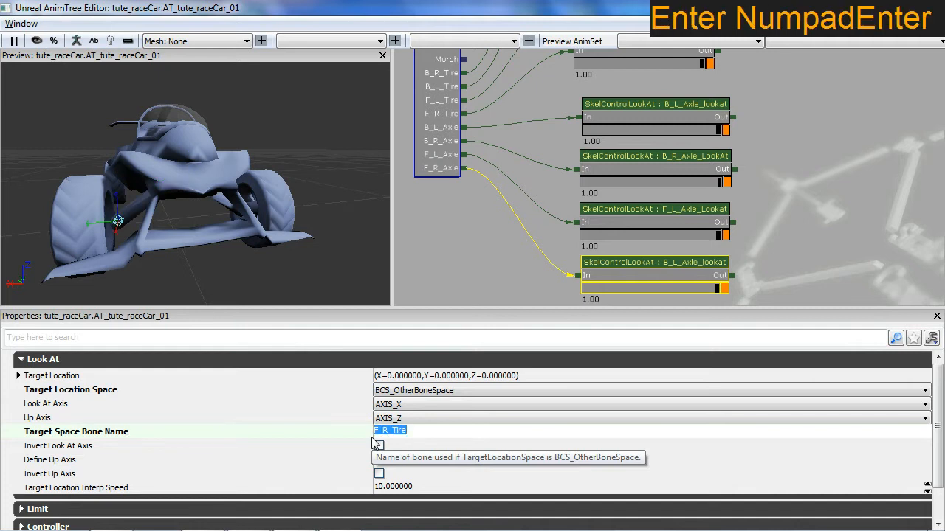
{"action": "left_click", "coordinate": [43, 359]}
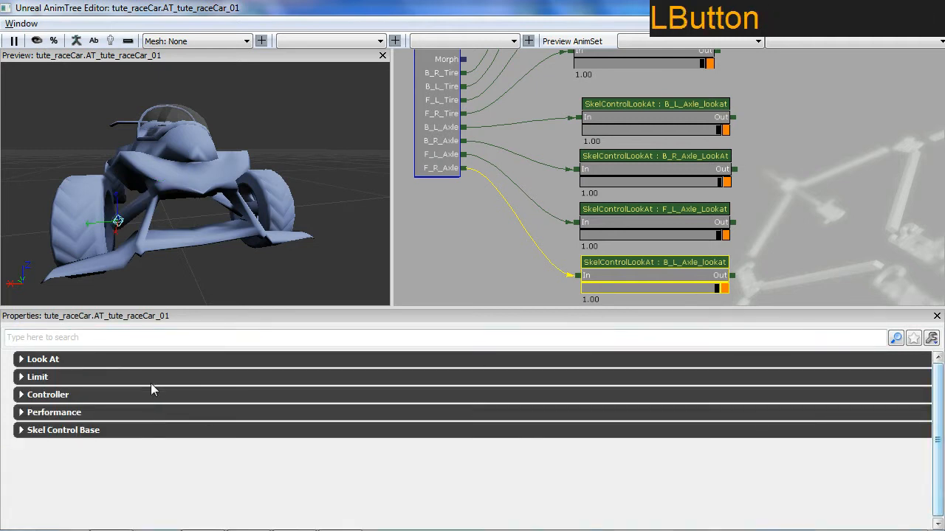
{"action": "left_click", "coordinate": [47, 395]}
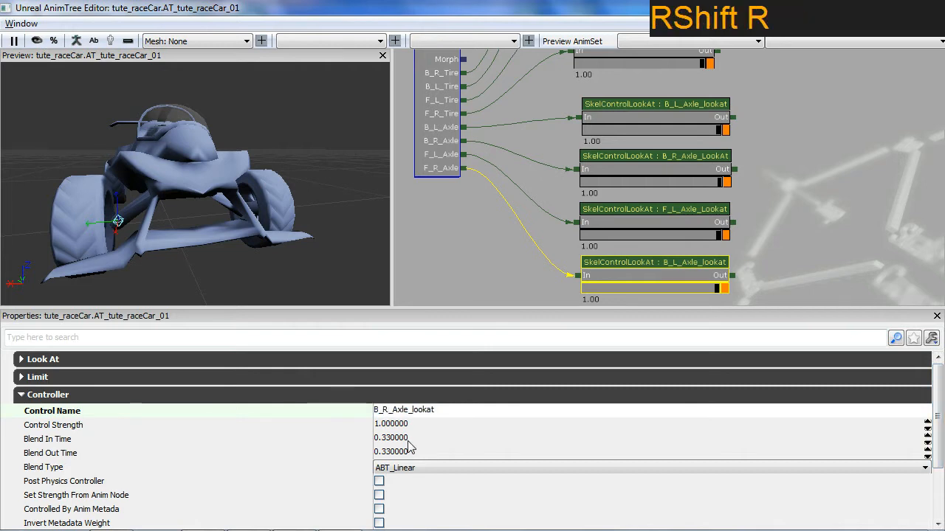
{"action": "key", "text": "f"}
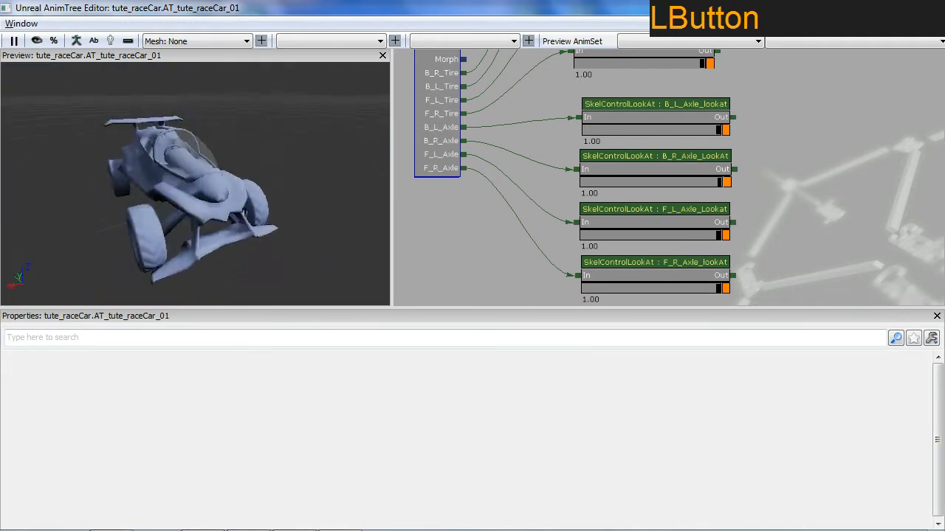
{"action": "left_click", "coordinate": [655, 104]}
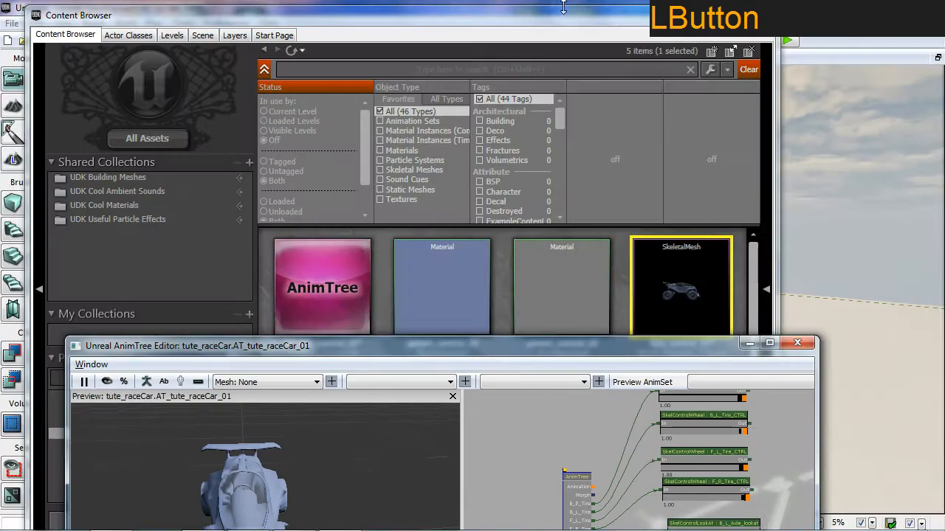
Close the AnimTree editor and save the tute_raceCar package from the Content Browser
{"action": "left_click", "coordinate": [797, 343]}
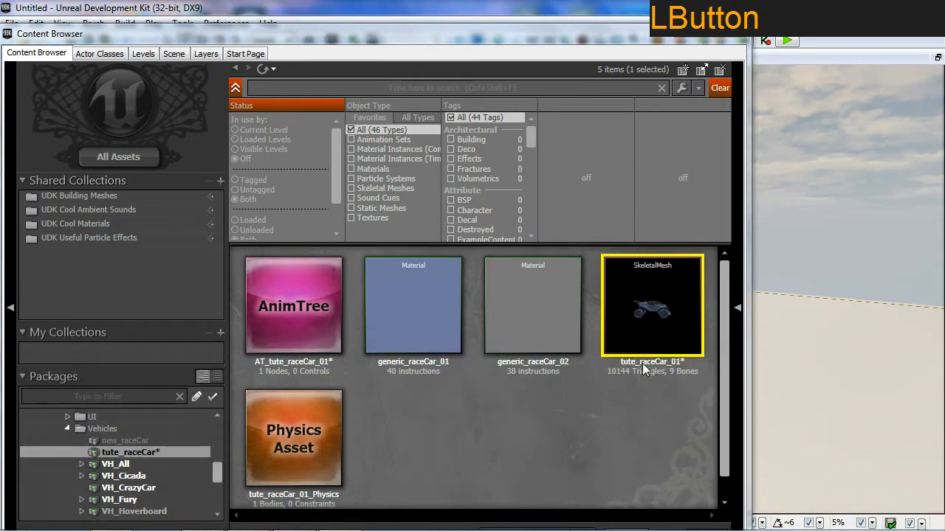
{"action": "right_click", "coordinate": [129, 452]}
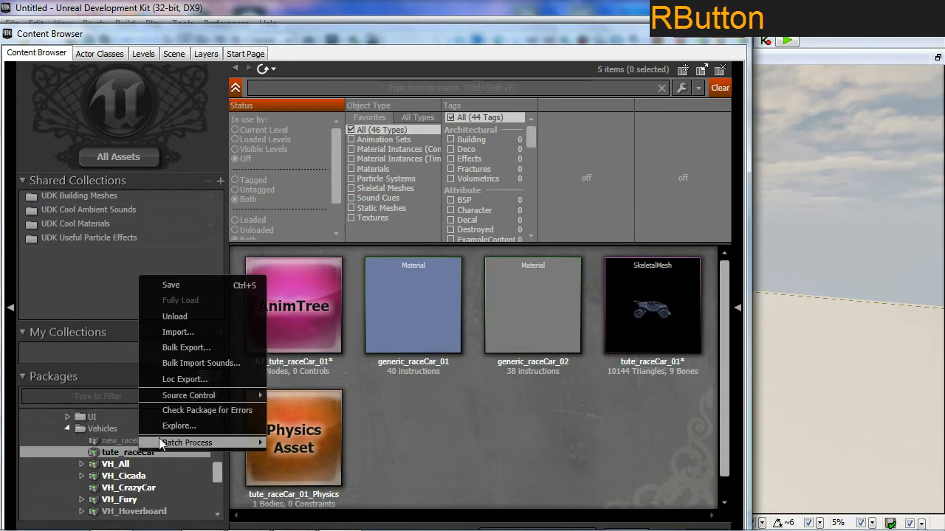
{"action": "left_click", "coordinate": [493, 420]}
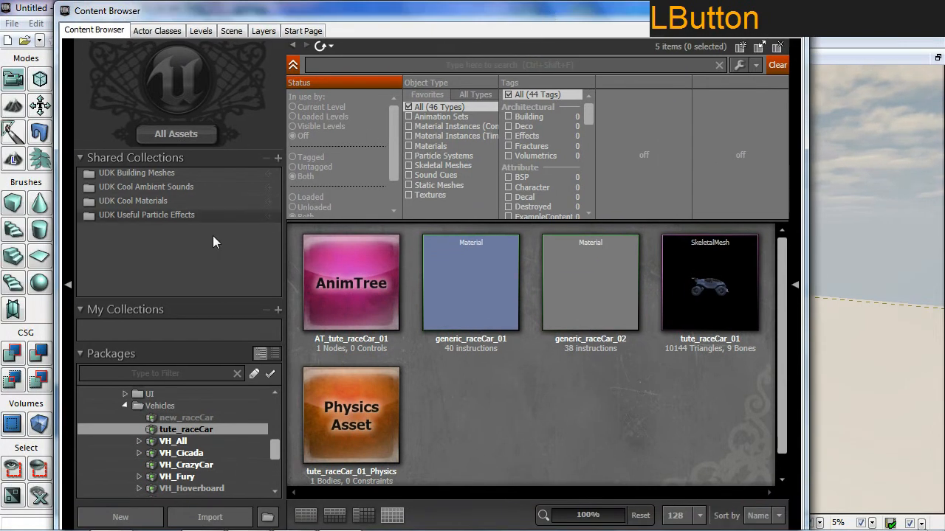
{"action": "left_click", "coordinate": [17, 517]}
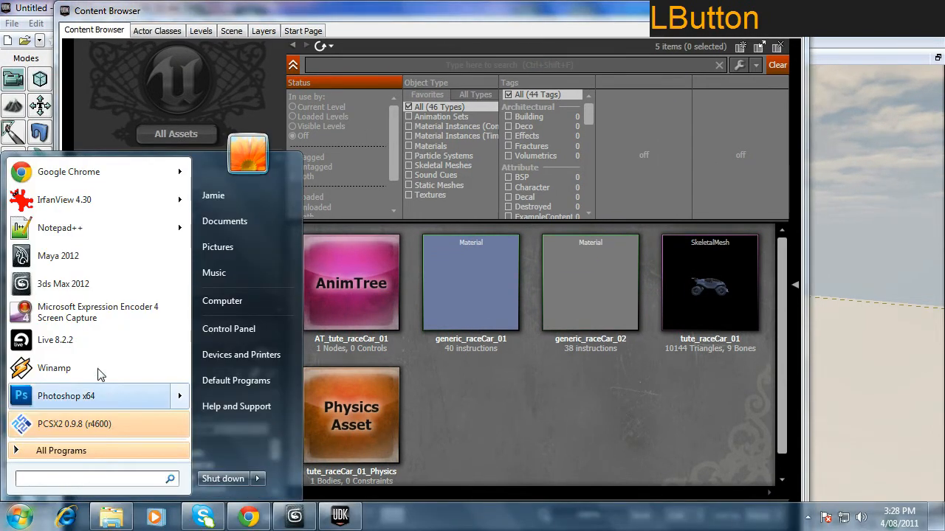
Launch Notepad++ and bring up its Open file dialog
{"action": "left_click", "coordinate": [59, 227]}
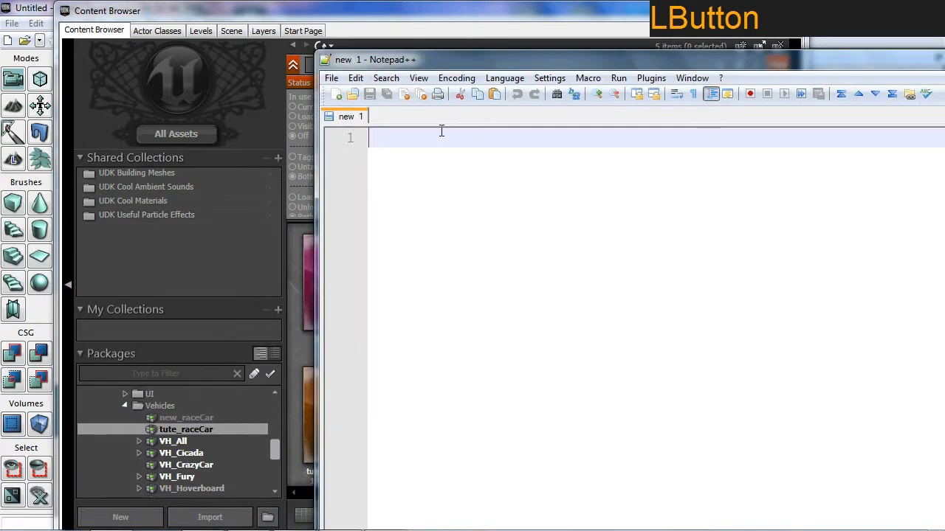
{"action": "left_click", "coordinate": [331, 77]}
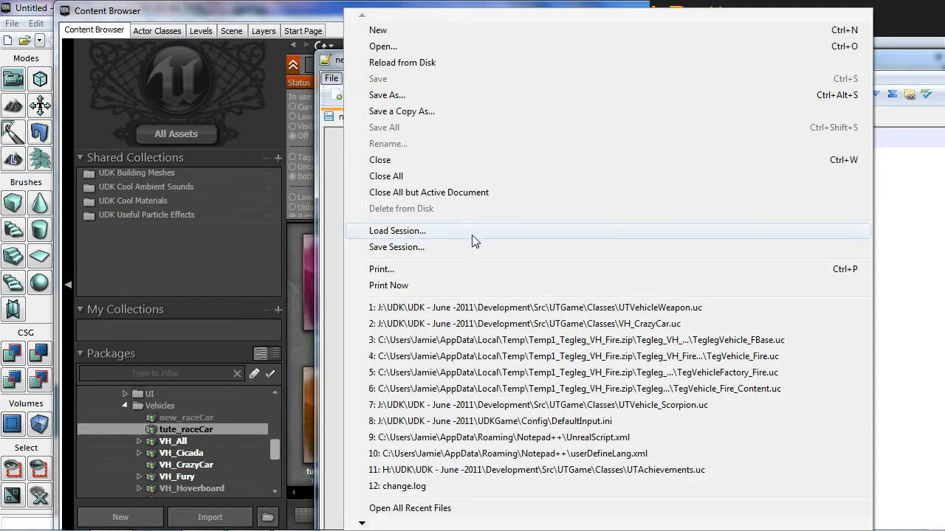
{"action": "mouse_move", "coordinate": [539, 325]}
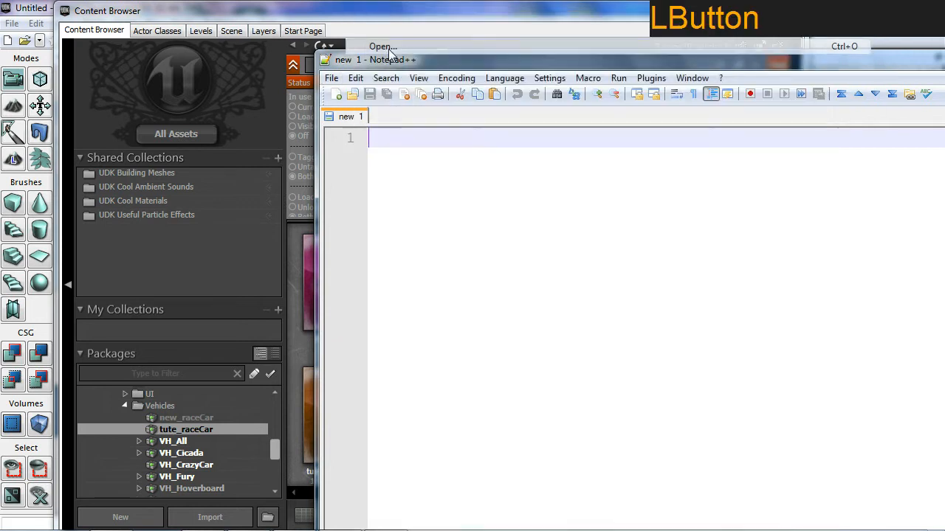
{"action": "left_click", "coordinate": [382, 46]}
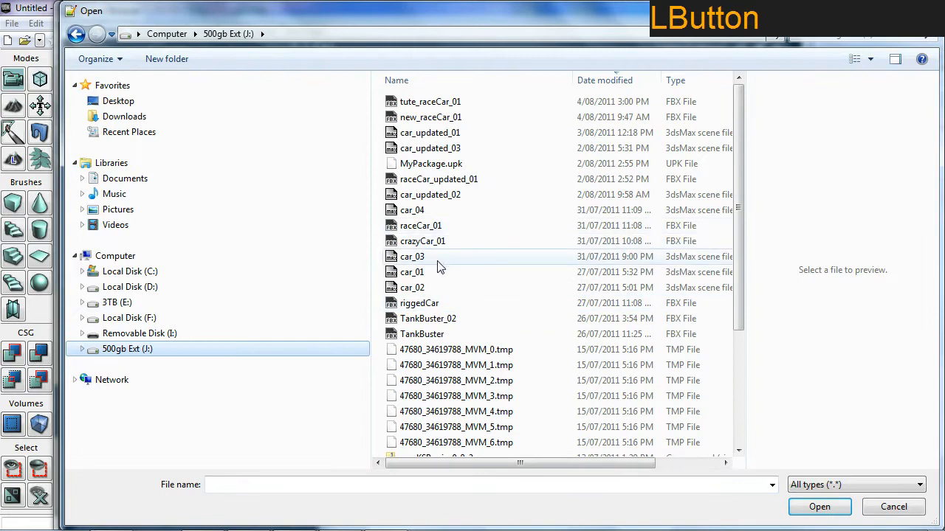
{"action": "mouse_move", "coordinate": [413, 271]}
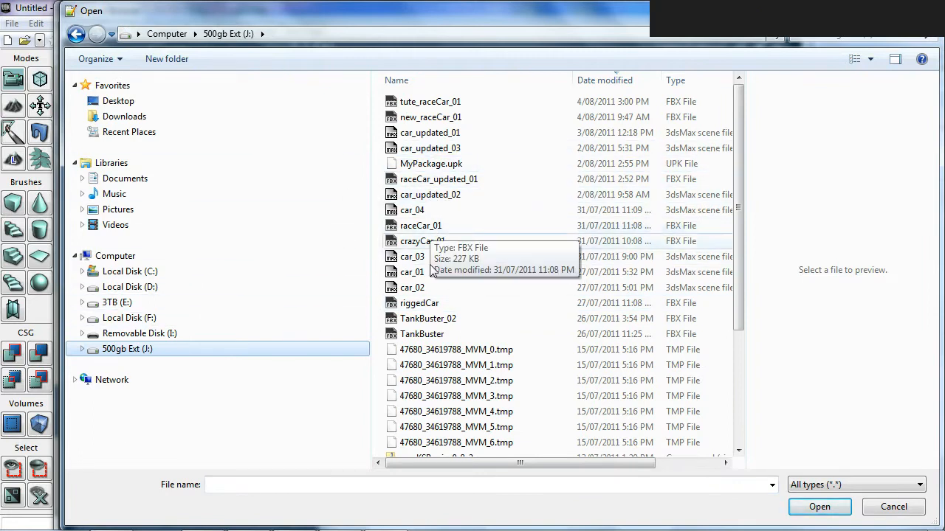
Browse to UDK - July -2011\Development\Src\UTGame\Classes for UTVehicle_RaceCar.uc
{"action": "left_click", "coordinate": [82, 348]}
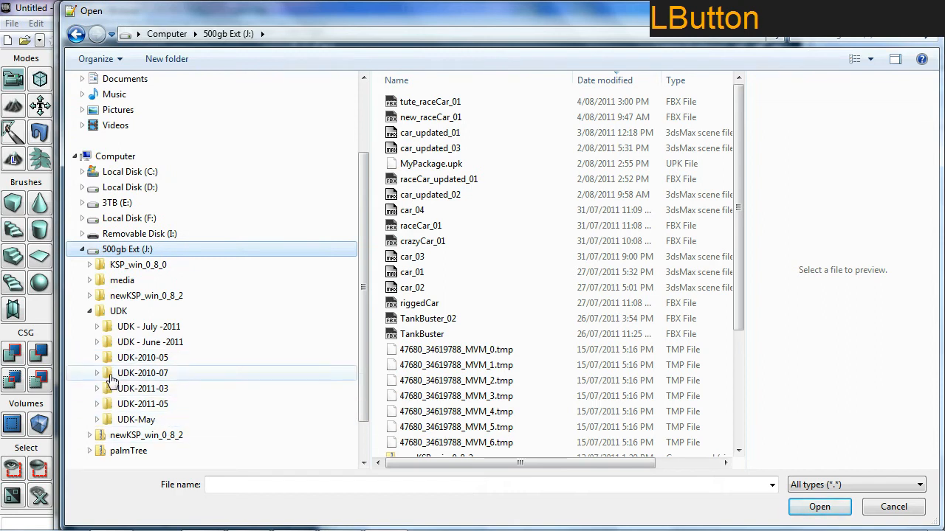
{"action": "left_click", "coordinate": [98, 326]}
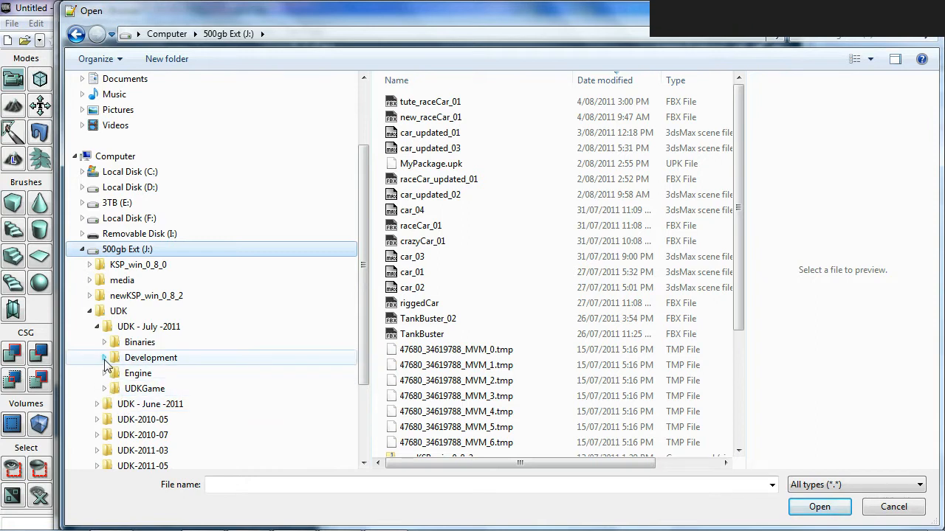
{"action": "left_click", "coordinate": [107, 359]}
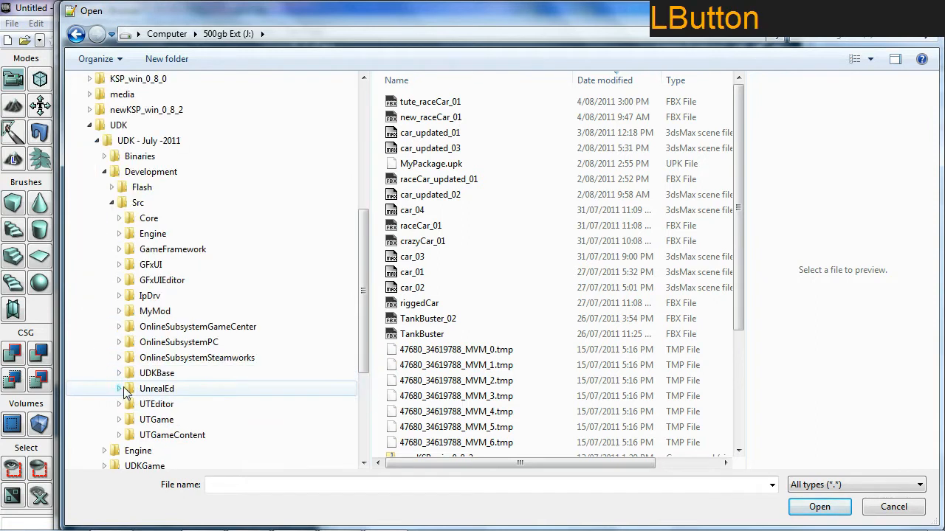
{"action": "left_click", "coordinate": [118, 419]}
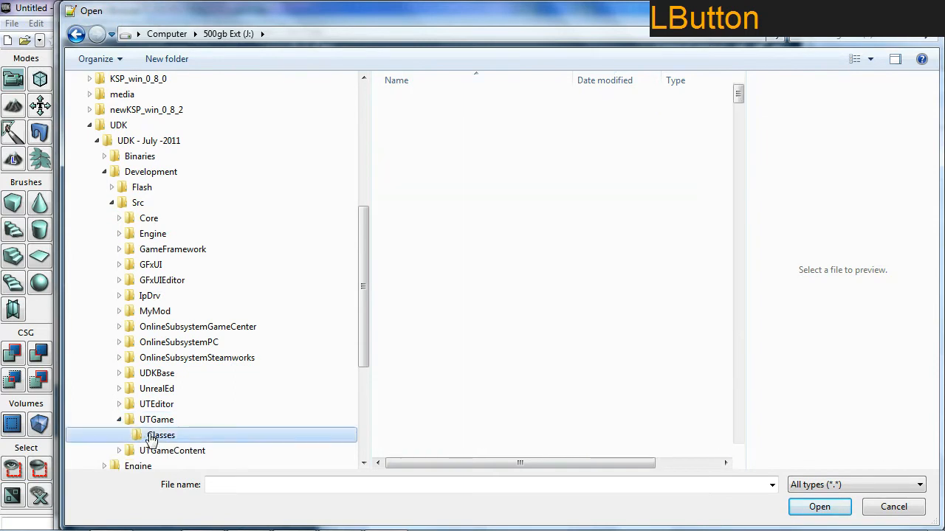
{"action": "double_click", "coordinate": [160, 435]}
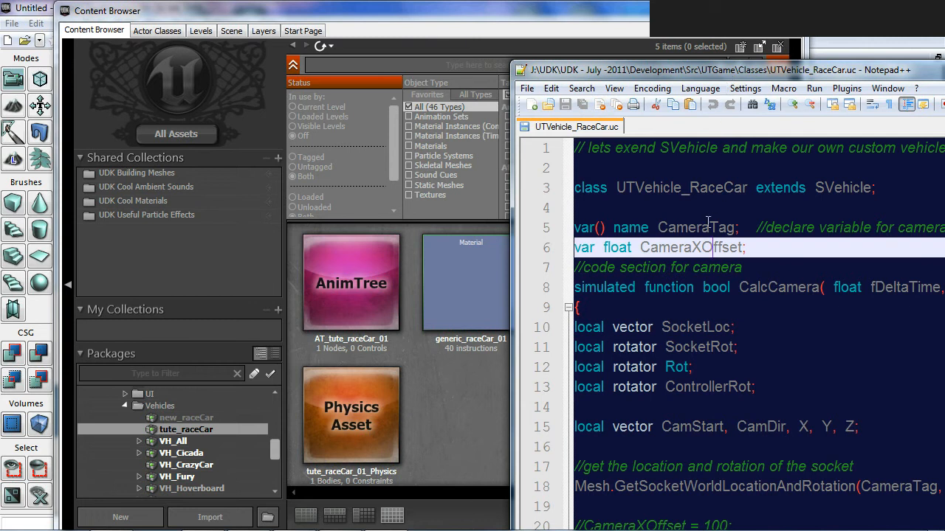
Replace the class name UTVehicle_RaceCar with tute_raceCar on the class line
{"action": "double_click", "coordinate": [680, 187]}
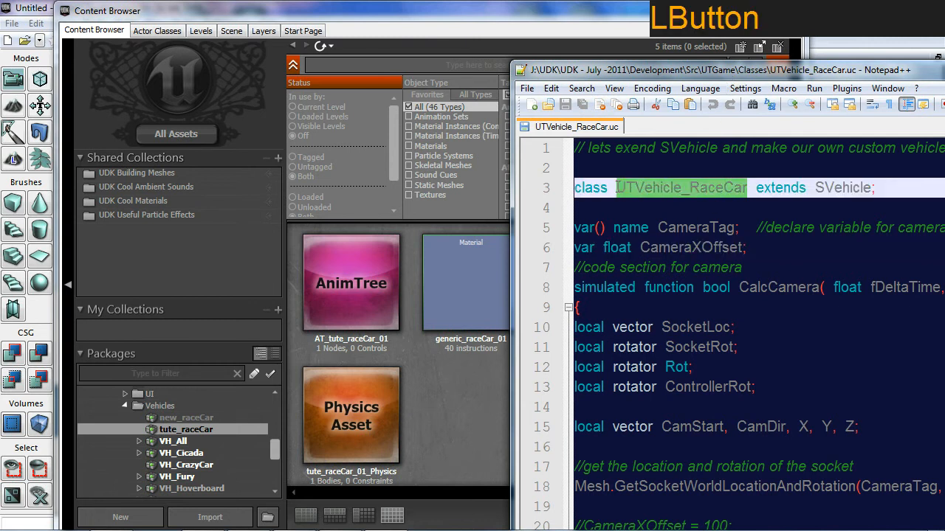
{"action": "type", "text": "tut"}
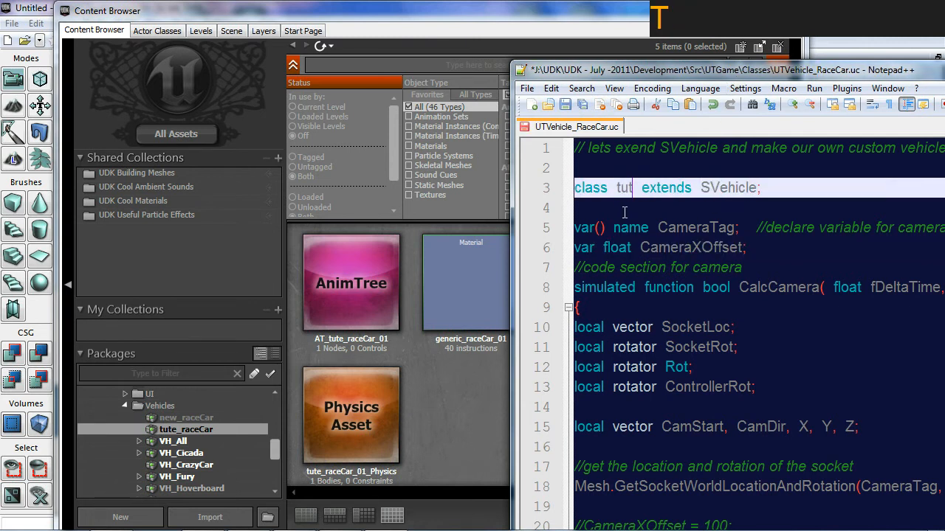
{"action": "type", "text": "e_ra"}
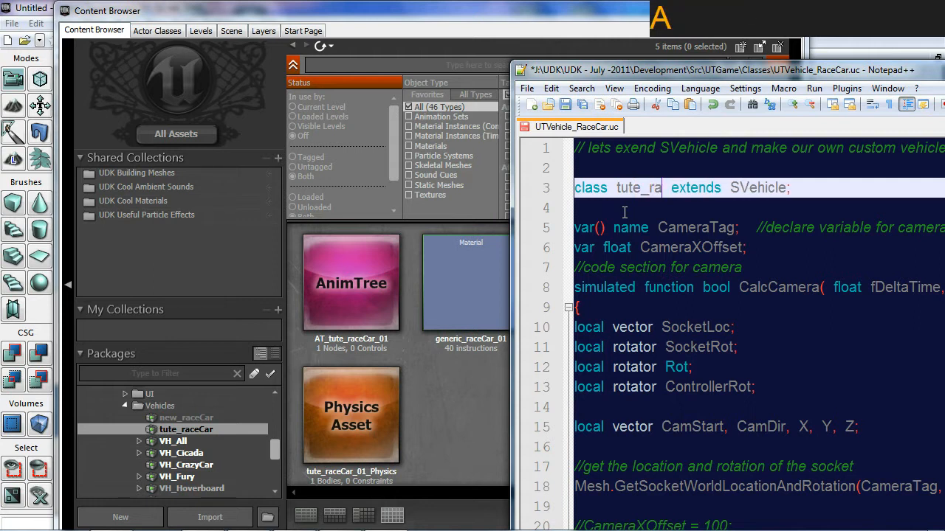
{"action": "type", "text": "ceCar"}
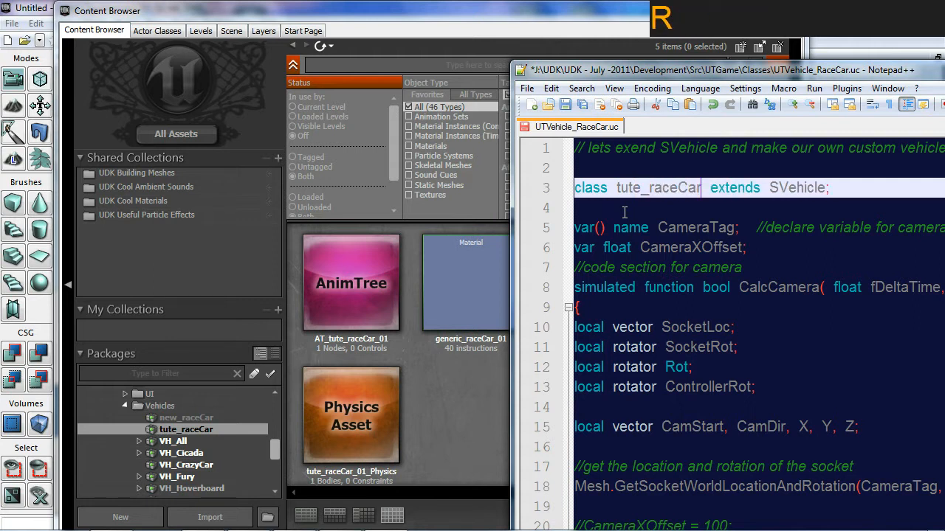
{"action": "left_click", "coordinate": [642, 248]}
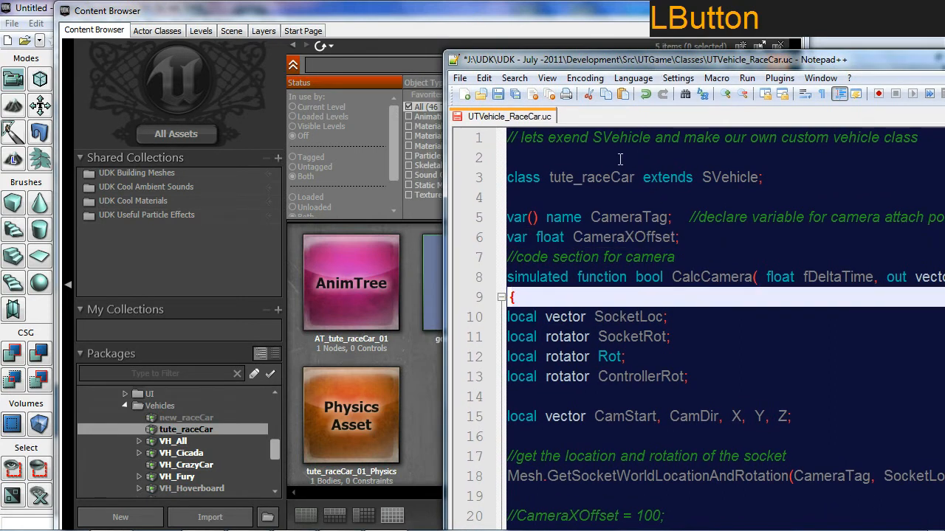
Scroll down through the script's default properties toward the mesh definitions
{"action": "scroll", "scroll_direction": "down", "scroll_amount": 3}
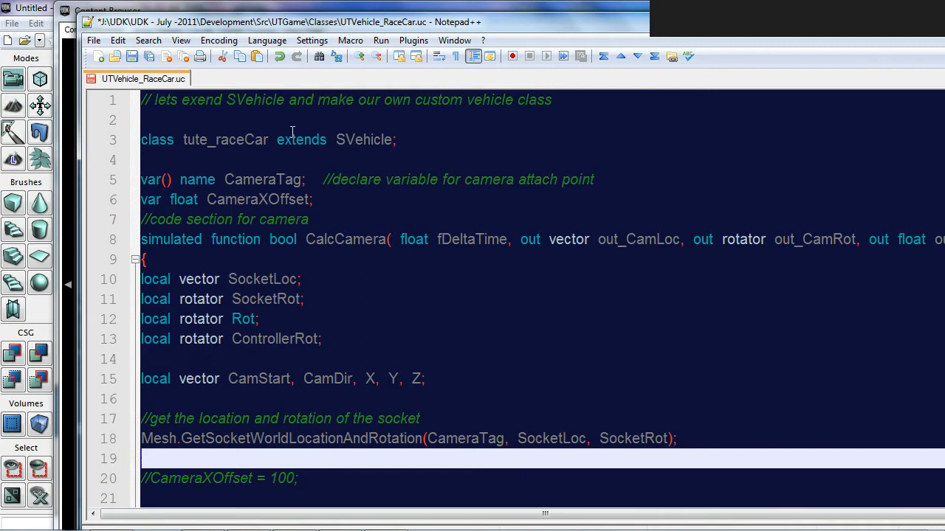
{"action": "left_click", "coordinate": [221, 139]}
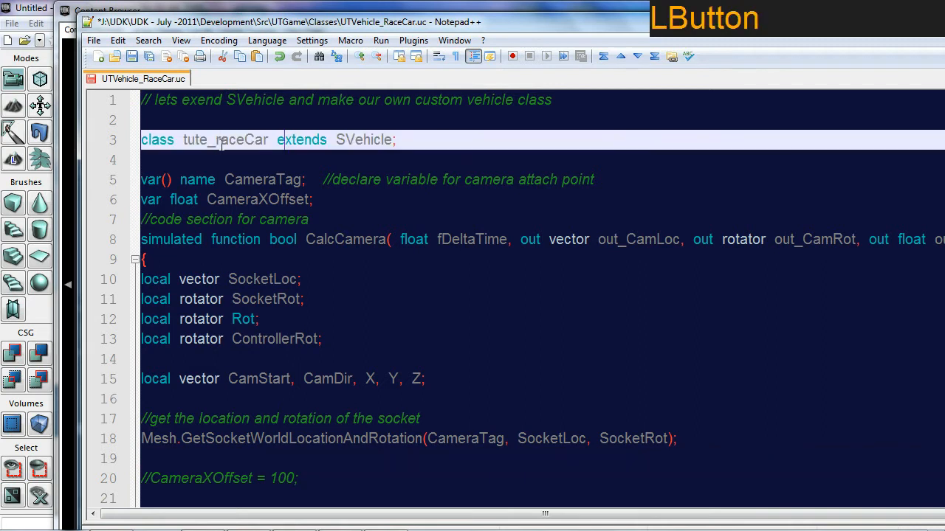
{"action": "left_click", "coordinate": [243, 180]}
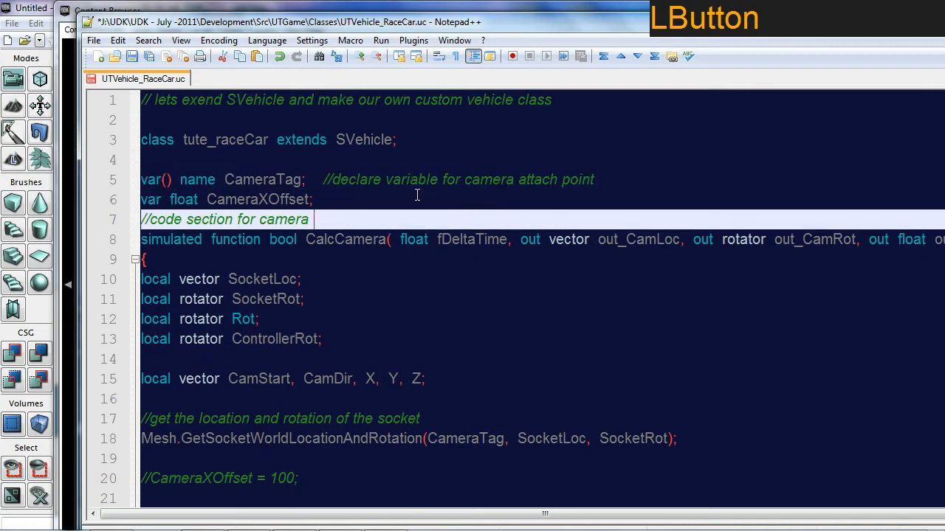
{"action": "mouse_move", "coordinate": [453, 192]}
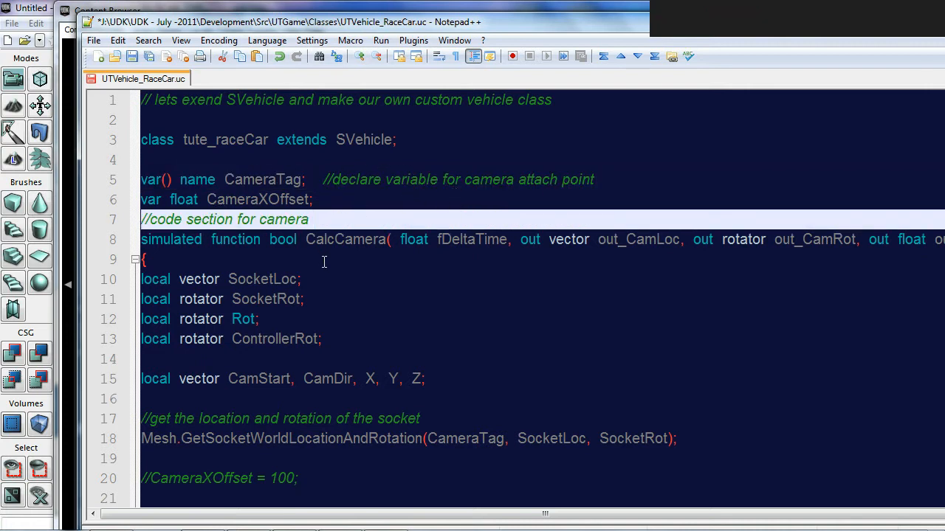
{"action": "scroll", "scroll_direction": "down", "scroll_amount": 3}
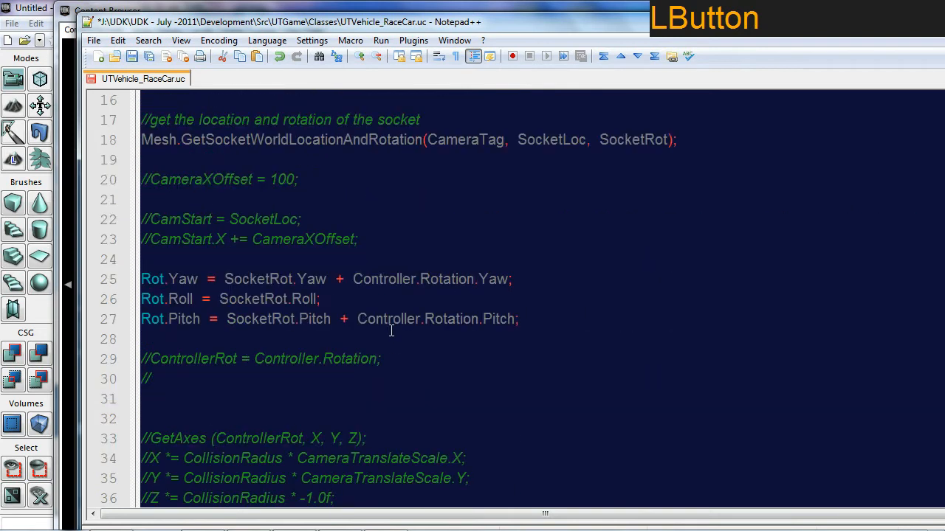
{"action": "scroll", "scroll_direction": "down", "scroll_amount": 3}
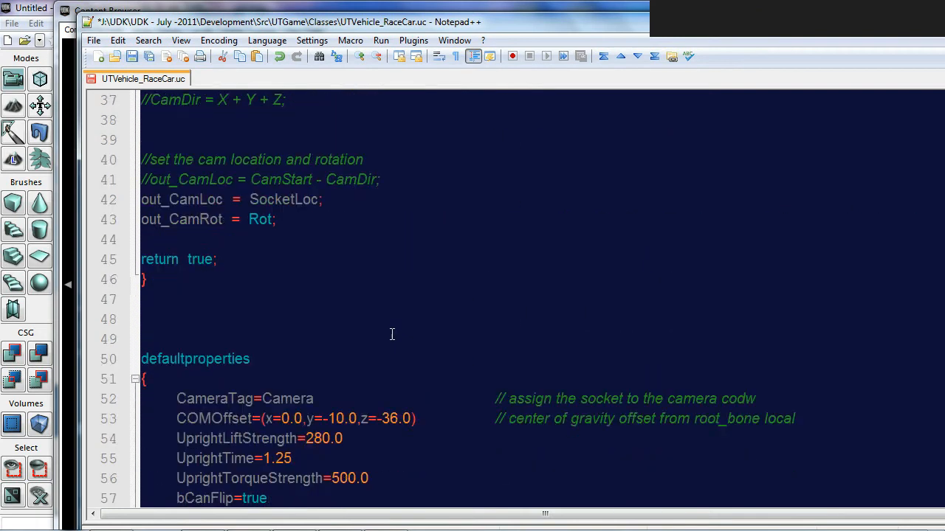
{"action": "scroll", "scroll_direction": "up", "scroll_amount": 3}
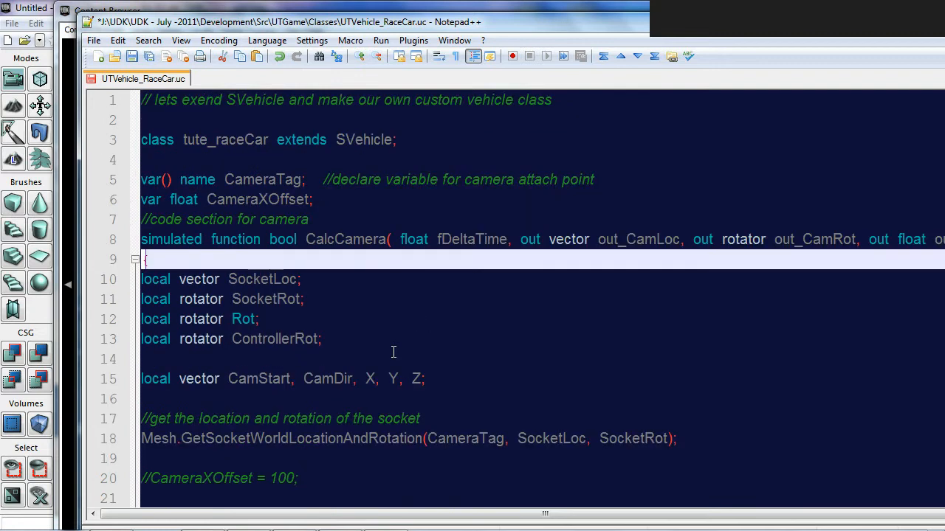
{"action": "scroll", "scroll_direction": "down", "scroll_amount": 3}
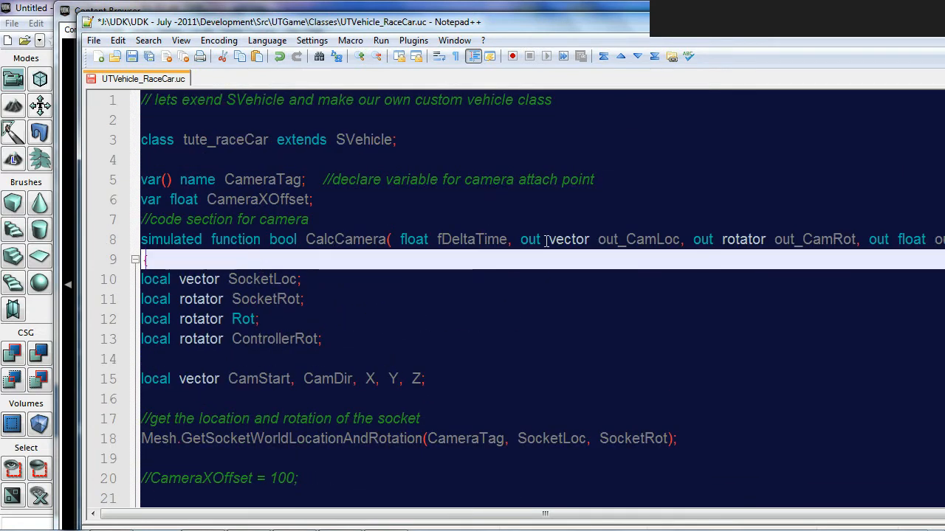
{"action": "scroll", "scroll_direction": "down", "scroll_amount": 3}
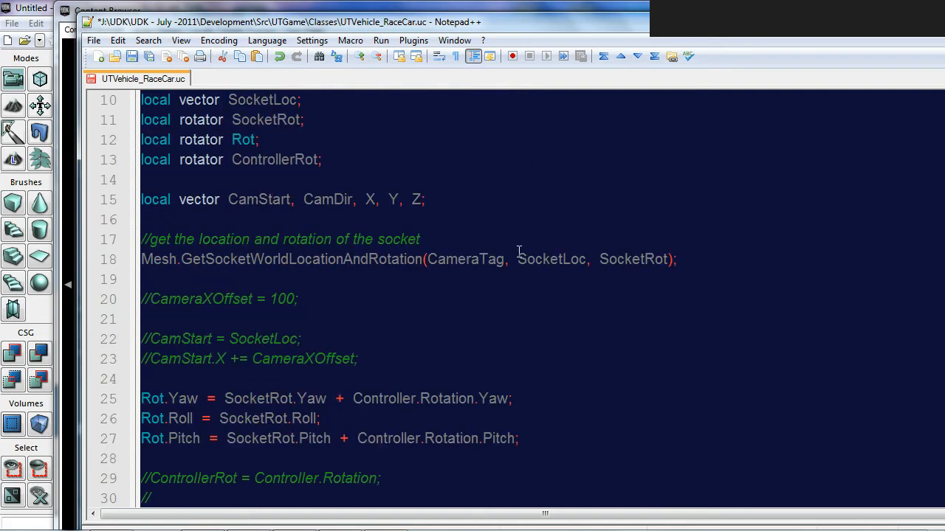
{"action": "scroll", "scroll_direction": "down", "scroll_amount": 3}
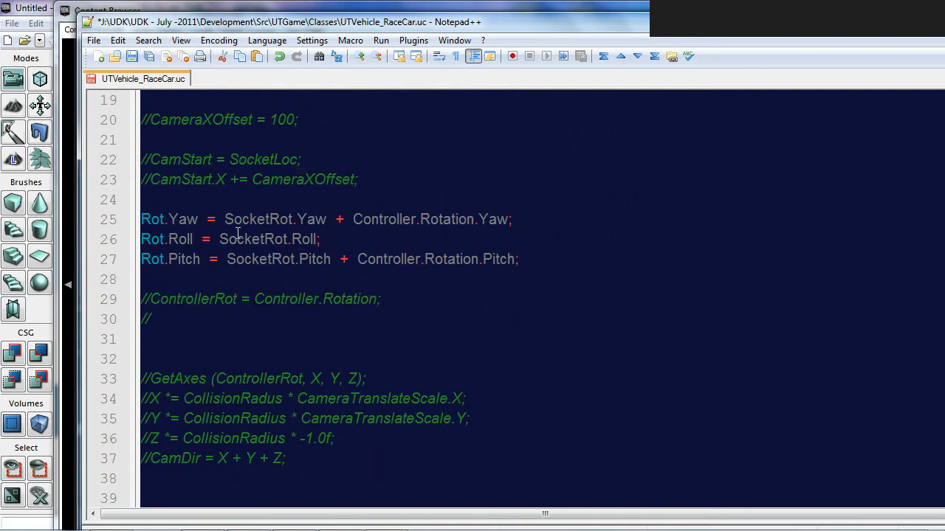
{"action": "scroll", "scroll_direction": "down", "scroll_amount": 3}
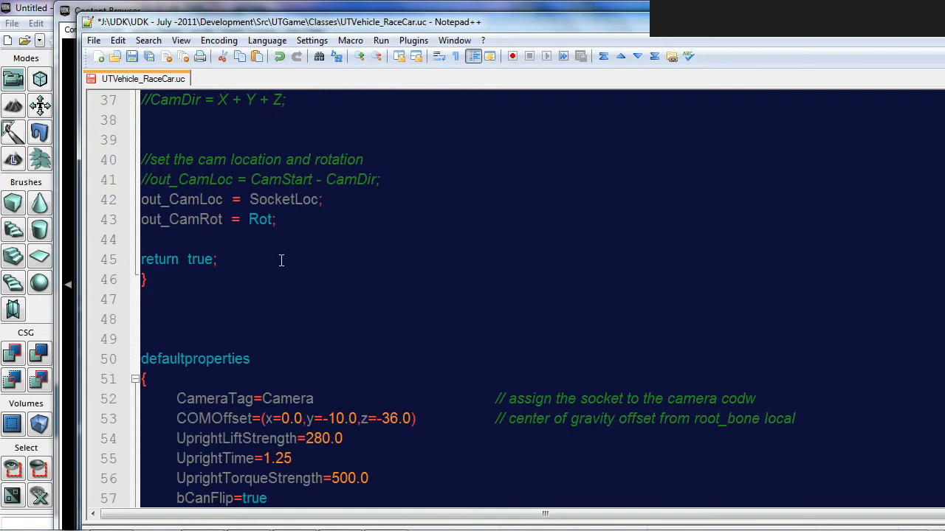
{"action": "scroll", "scroll_direction": "down", "scroll_amount": 3}
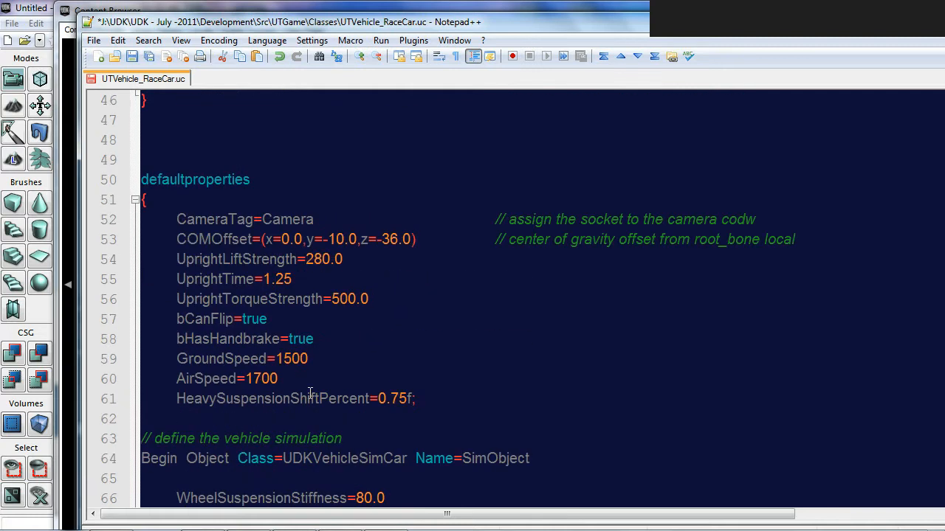
Reach the SVehicleMesh, AnimTree and physics asset block, then show UDK's Content Browser beside it
{"action": "scroll", "scroll_direction": "down", "scroll_amount": 3}
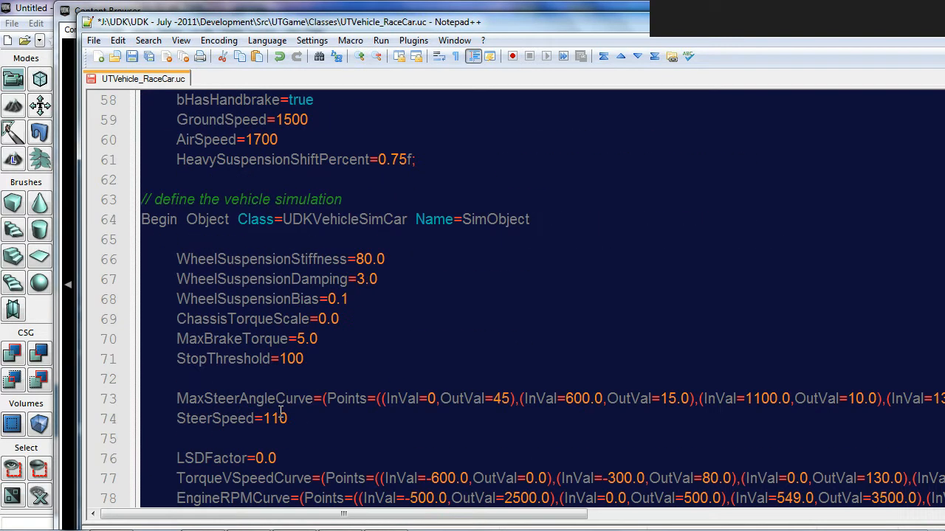
{"action": "scroll", "scroll_direction": "down", "scroll_amount": 3}
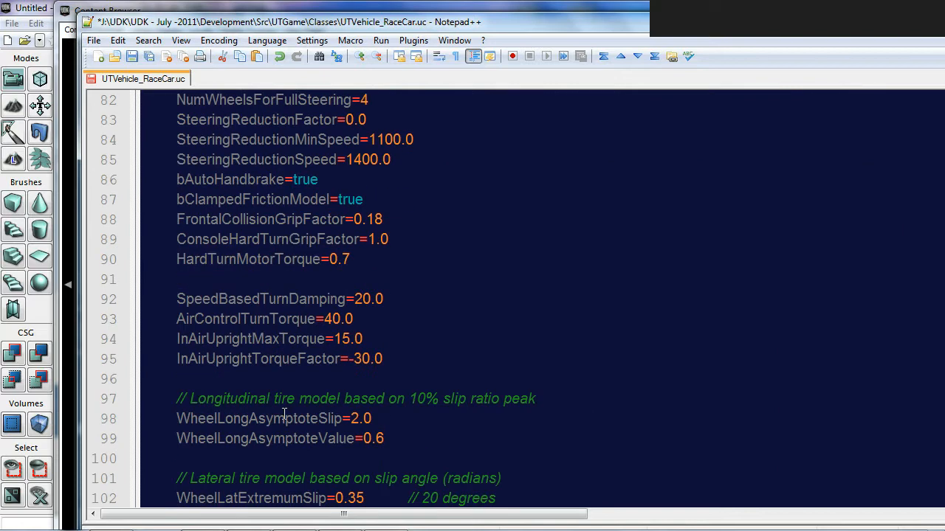
{"action": "scroll", "scroll_direction": "down", "scroll_amount": 3}
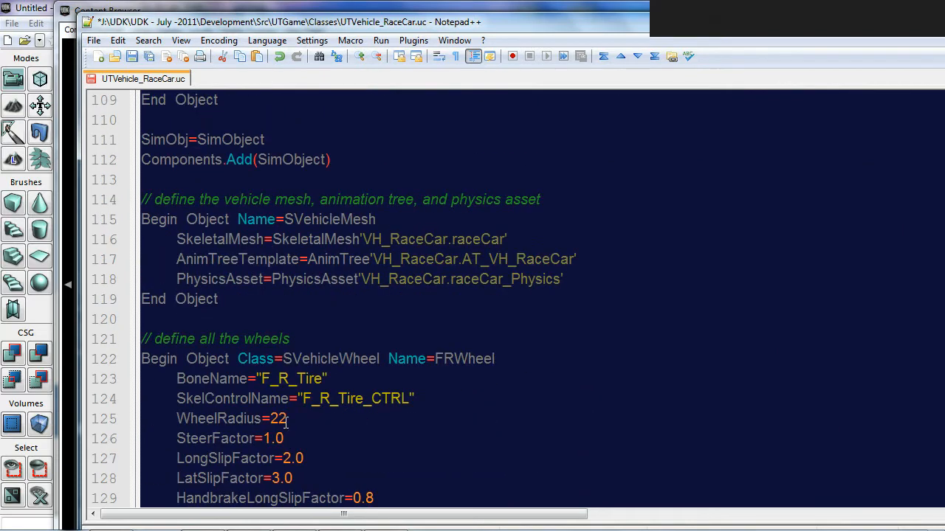
{"action": "scroll", "scroll_direction": "up", "scroll_amount": 3}
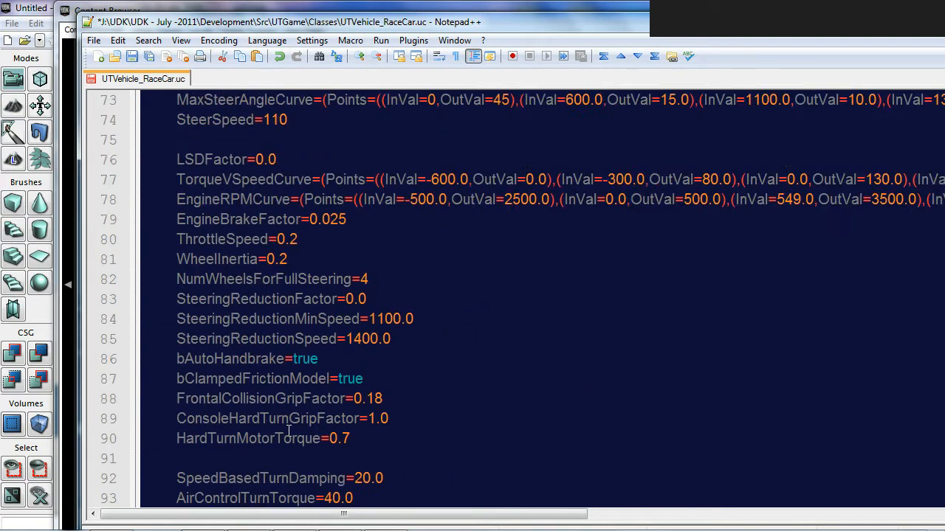
{"action": "scroll", "scroll_direction": "up", "scroll_amount": 3}
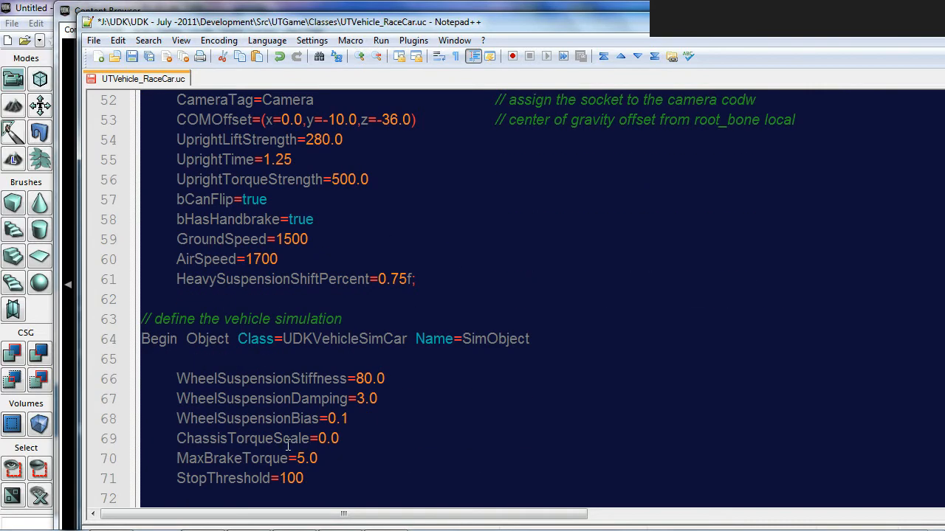
{"action": "scroll", "scroll_direction": "down", "scroll_amount": 3}
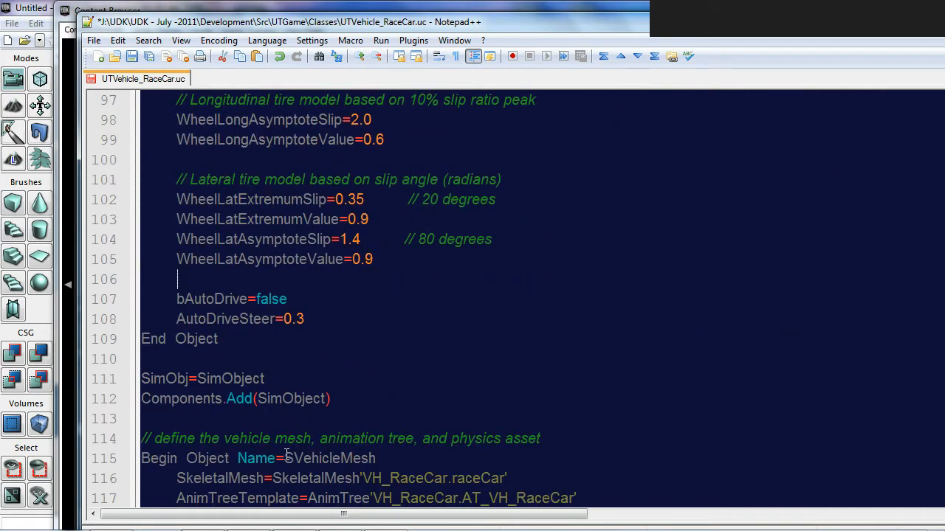
{"action": "scroll", "scroll_direction": "down", "scroll_amount": 3}
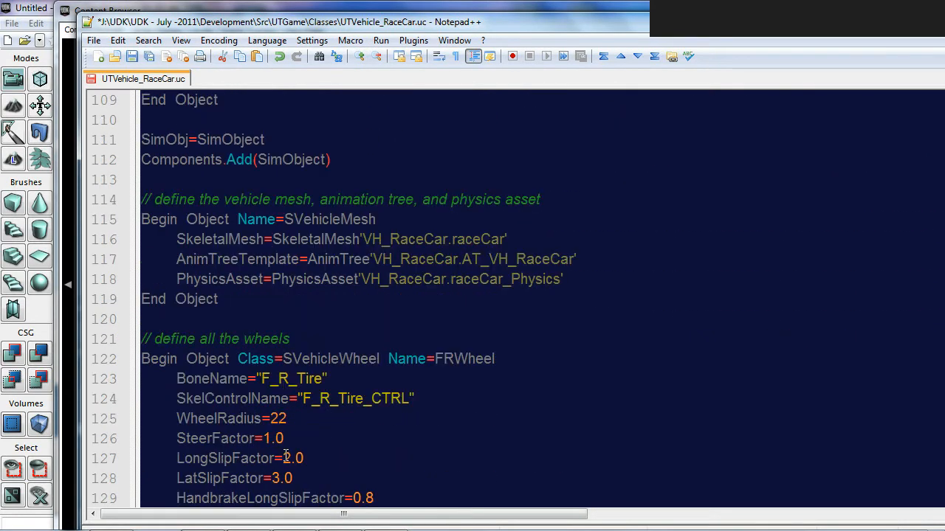
{"action": "left_click", "coordinate": [106, 11]}
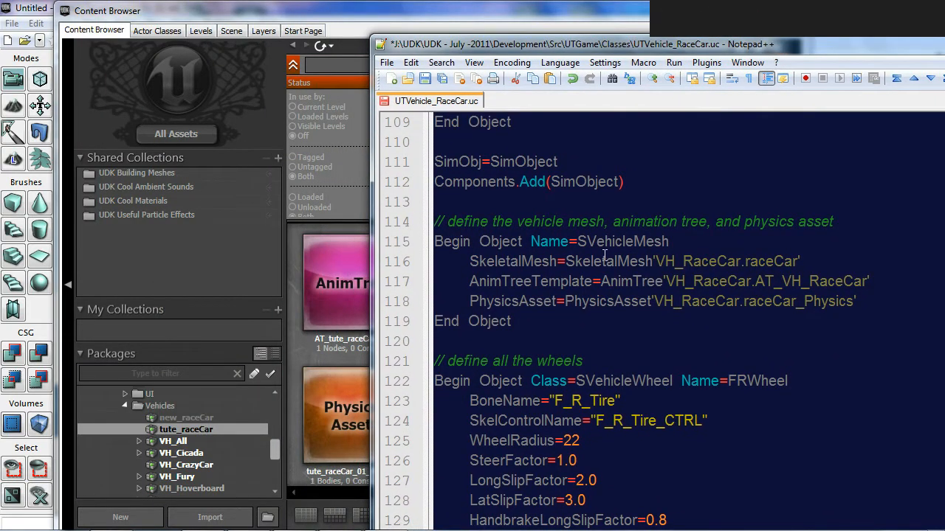
{"action": "mouse_move", "coordinate": [741, 261]}
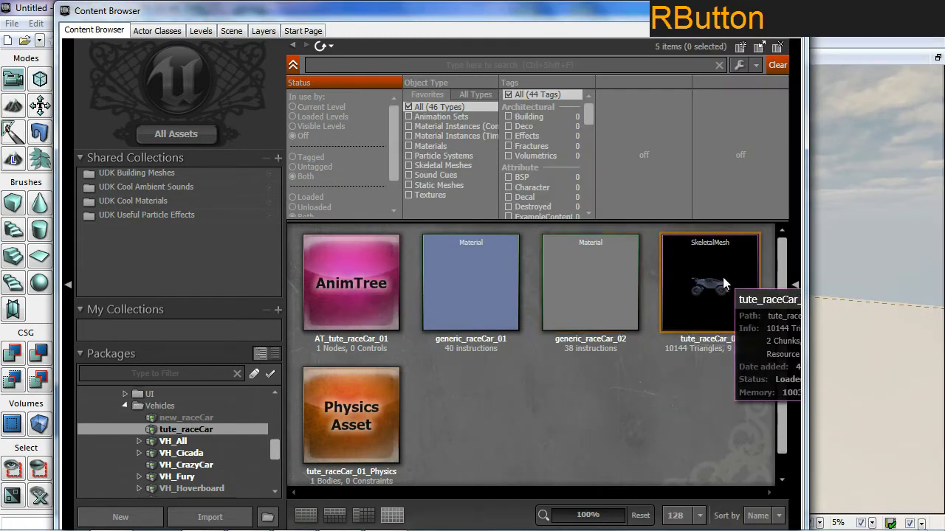
Bring up the context menu on the tute_raceCar_01 skeletal mesh to copy its full name
{"action": "right_click", "coordinate": [709, 284]}
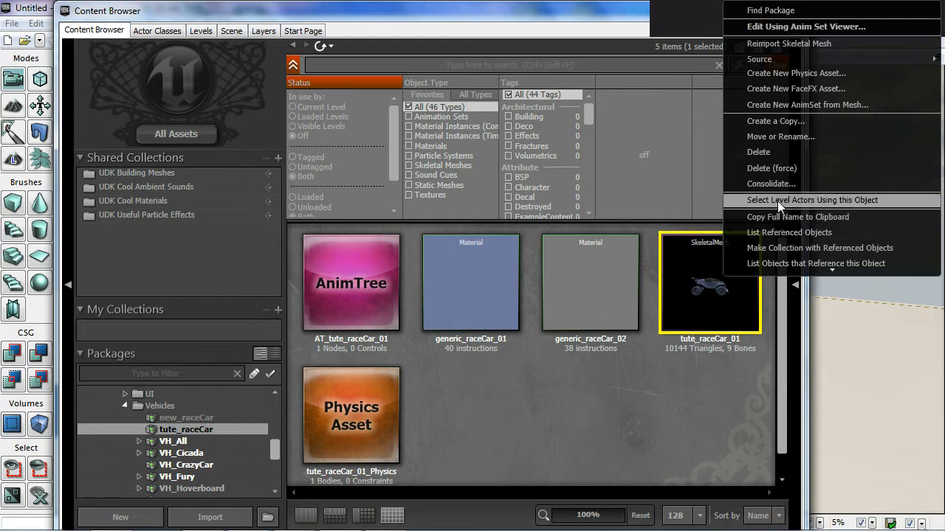
{"action": "mouse_move", "coordinate": [795, 151]}
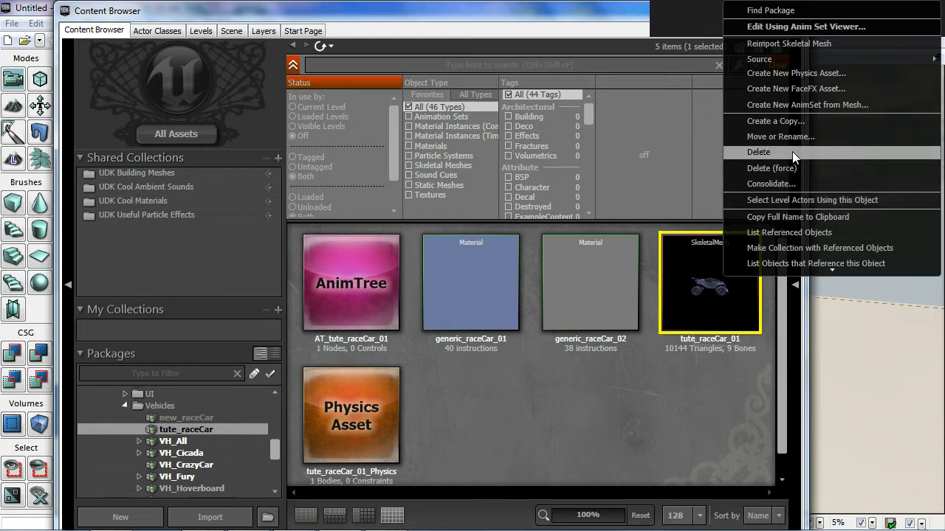
{"action": "mouse_move", "coordinate": [790, 217]}
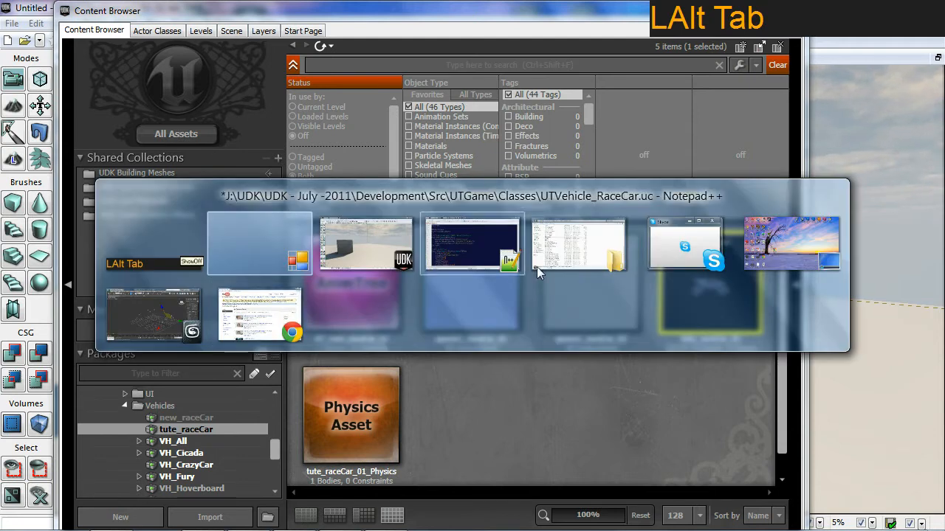
Paste tute_raceCar.tute_raceCar_01 over the SkeletalMesh value and replace the AnimTreeTemplate reference likewise
{"action": "left_click", "coordinate": [473, 244]}
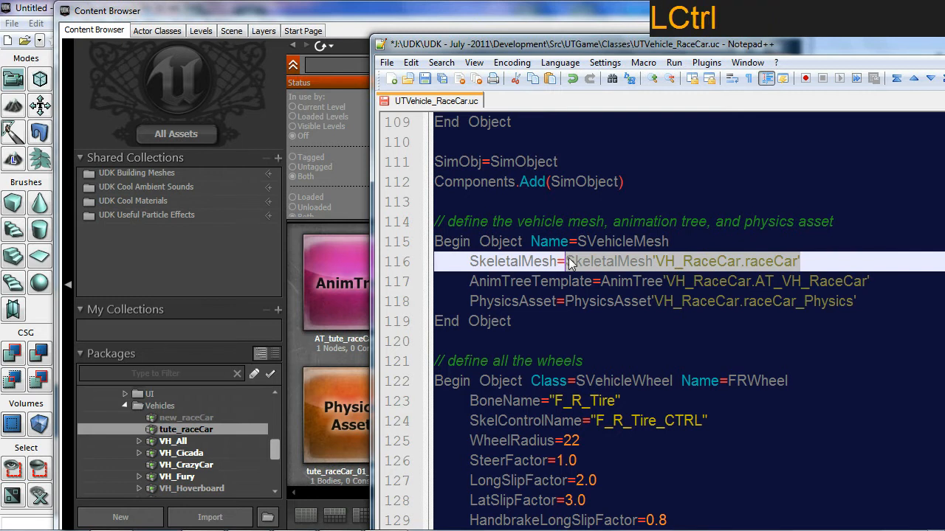
{"action": "key", "text": "ctrl+v"}
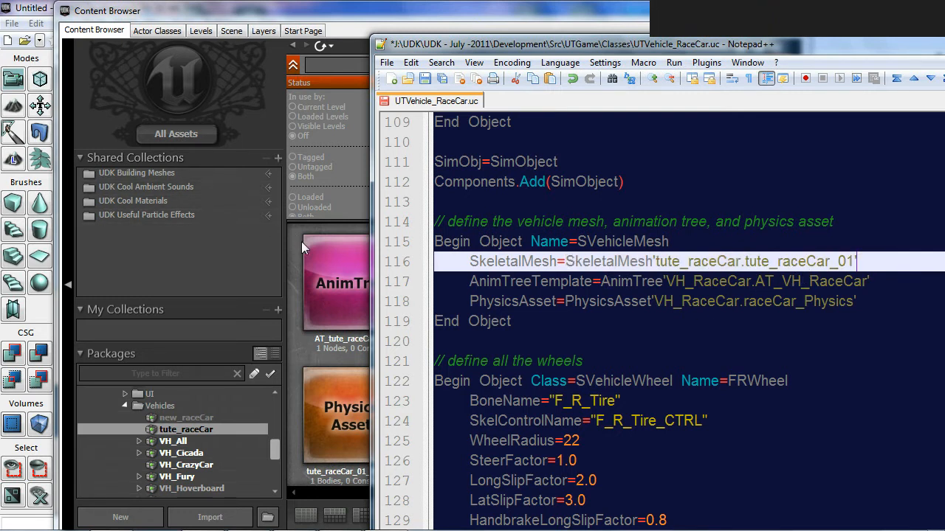
{"action": "right_click", "coordinate": [351, 283]}
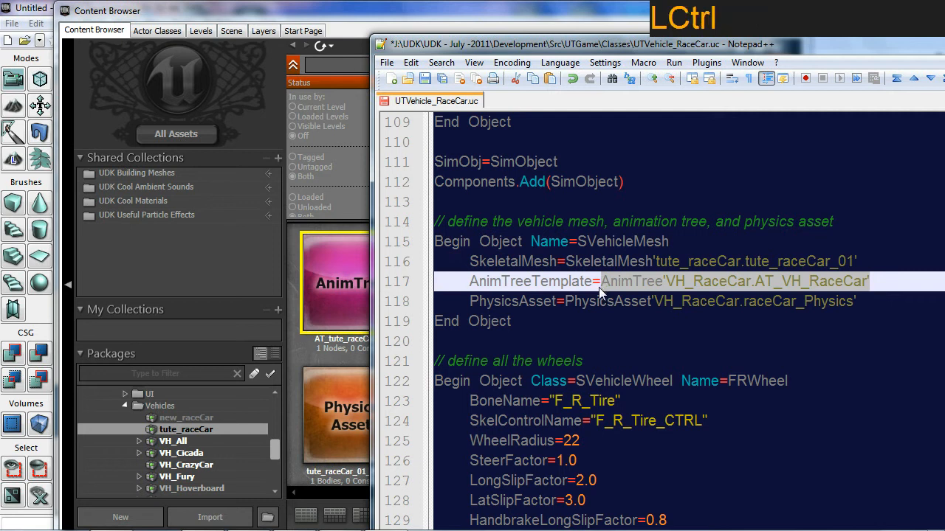
{"action": "key", "text": "ctrl+v"}
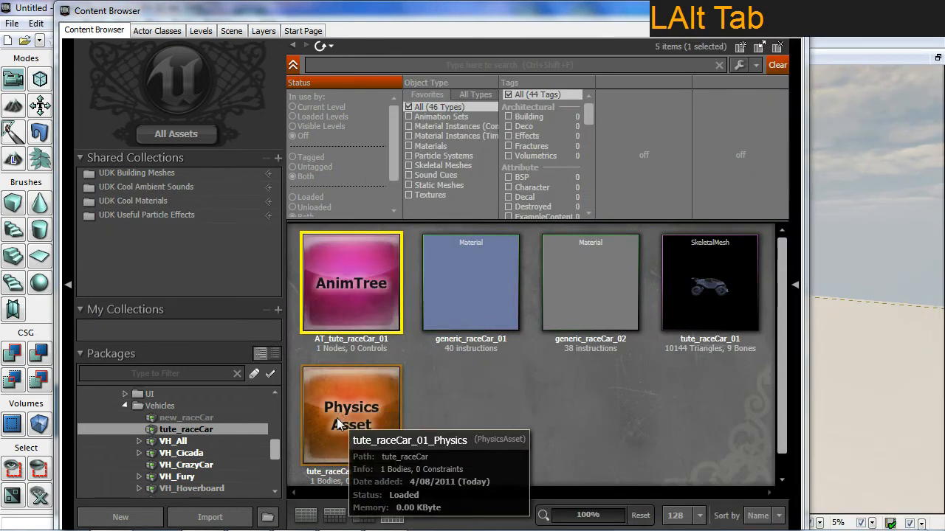
Copy tute_raceCar_01_Physics's full name and paste it over the PhysicsAsset value in the script
{"action": "right_click", "coordinate": [352, 410]}
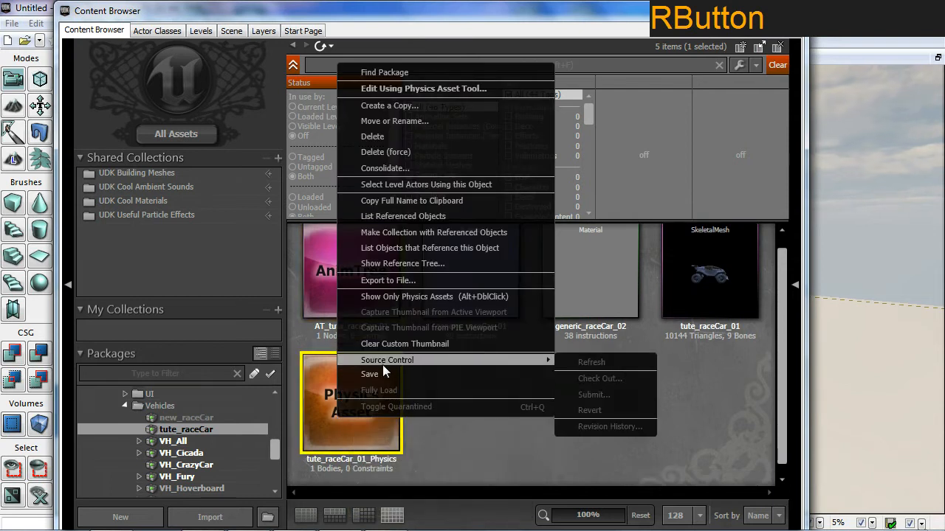
{"action": "mouse_move", "coordinate": [410, 239]}
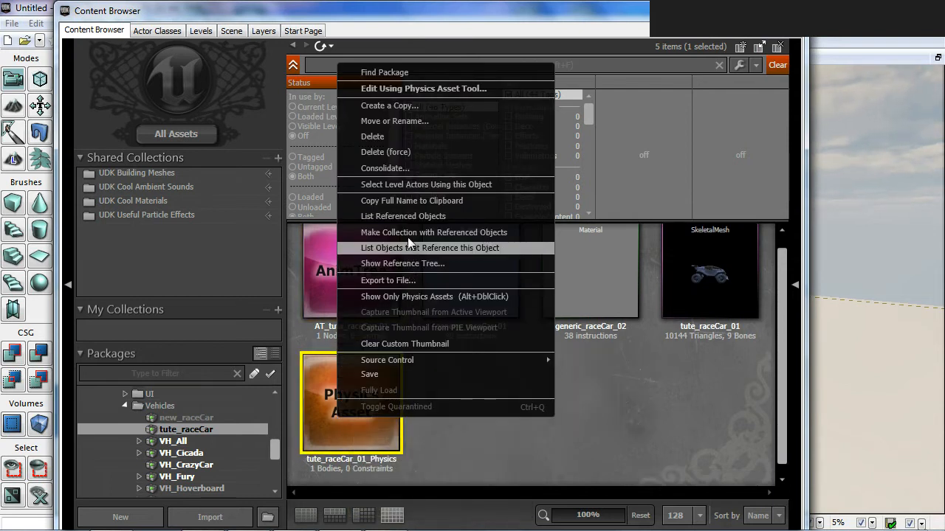
{"action": "key", "text": "alt+tab"}
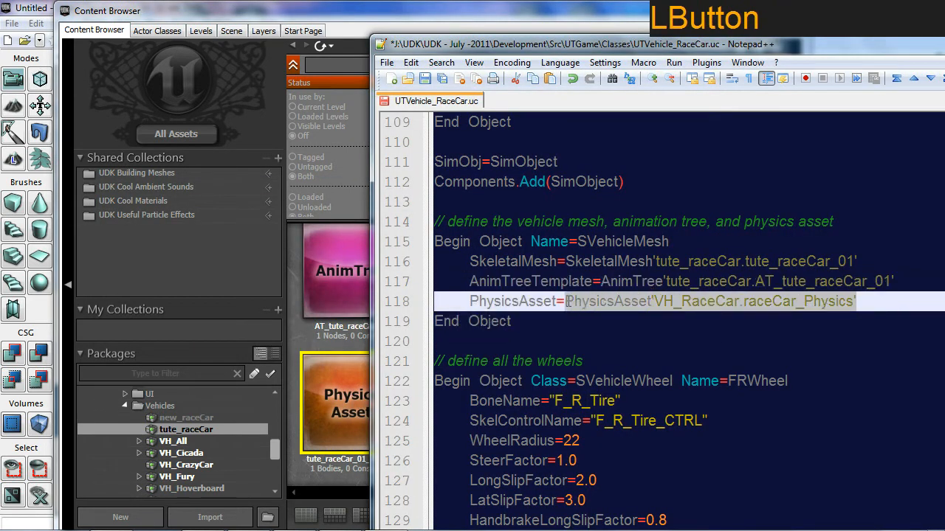
{"action": "key", "text": "ctrl+v"}
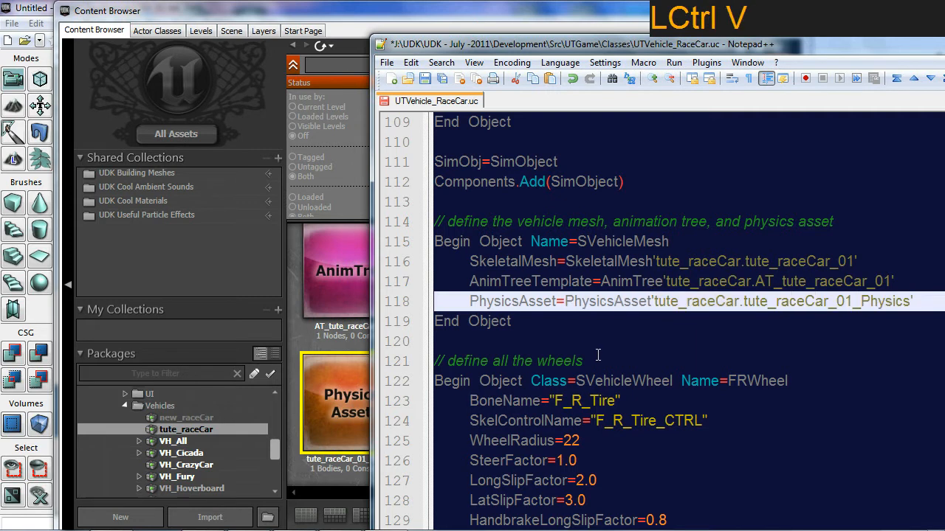
{"action": "scroll", "scroll_direction": "down", "scroll_amount": 3}
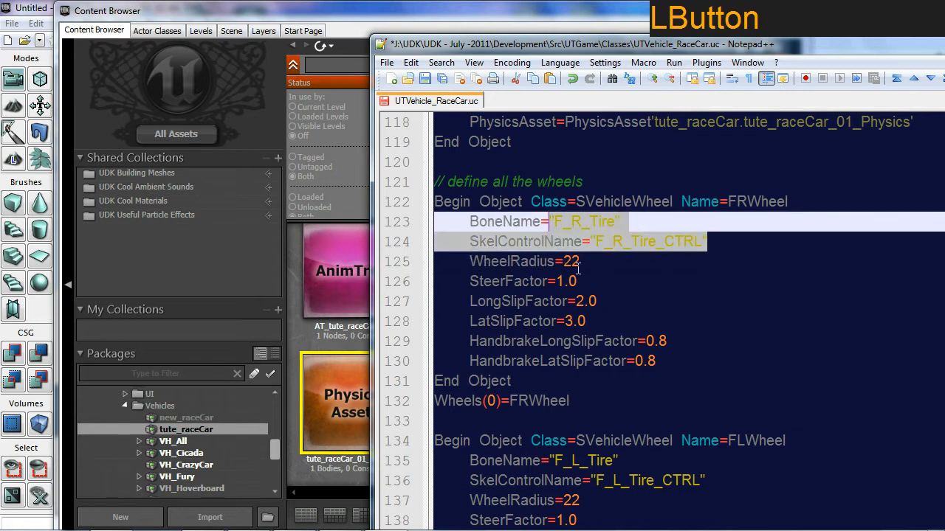
Review the wheel bone and tire control names, returning to the 'class tute_raceCar extends SVehicle' declaration
{"action": "scroll", "scroll_direction": "down", "scroll_amount": 3}
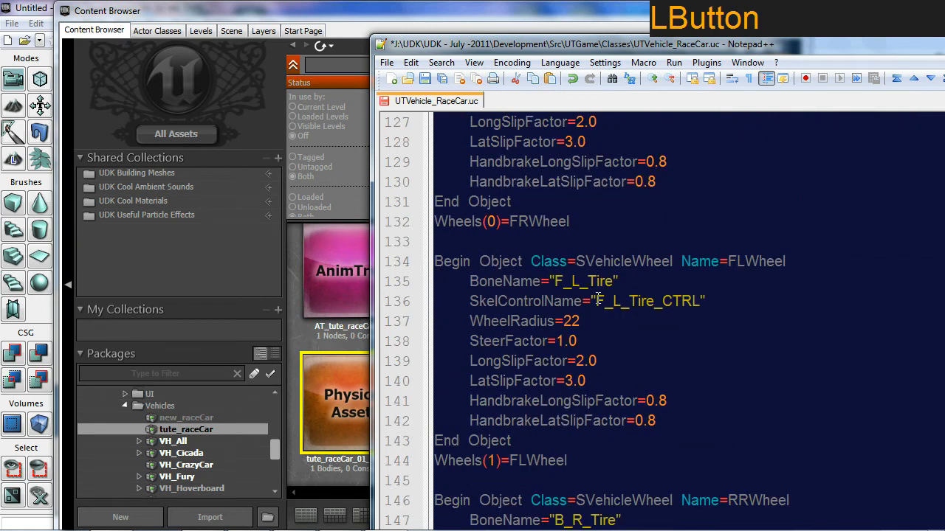
{"action": "scroll", "scroll_direction": "down", "scroll_amount": 3}
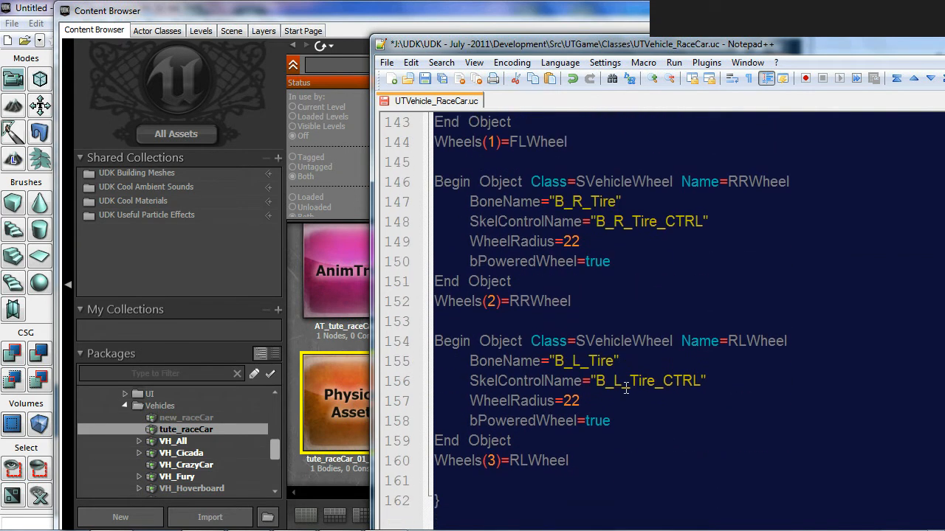
{"action": "scroll", "scroll_direction": "up", "scroll_amount": 3}
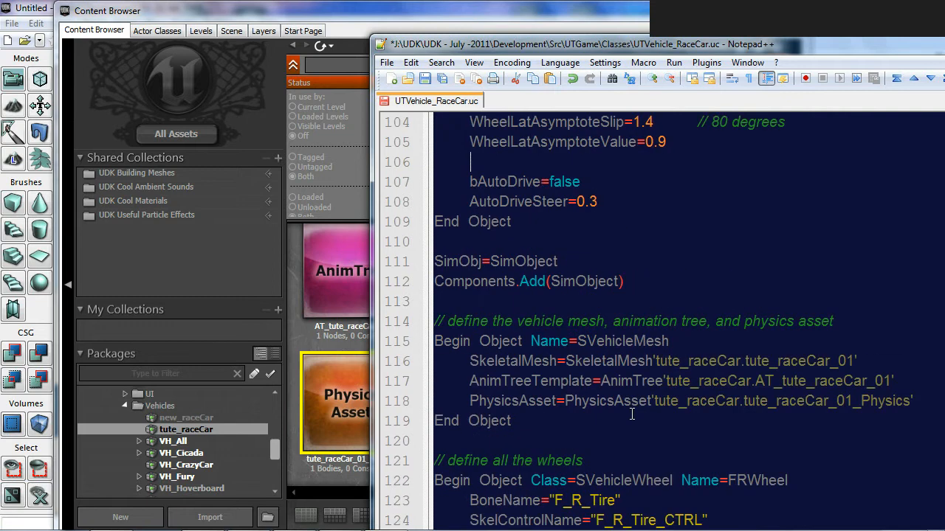
{"action": "scroll", "scroll_direction": "up", "scroll_amount": 3}
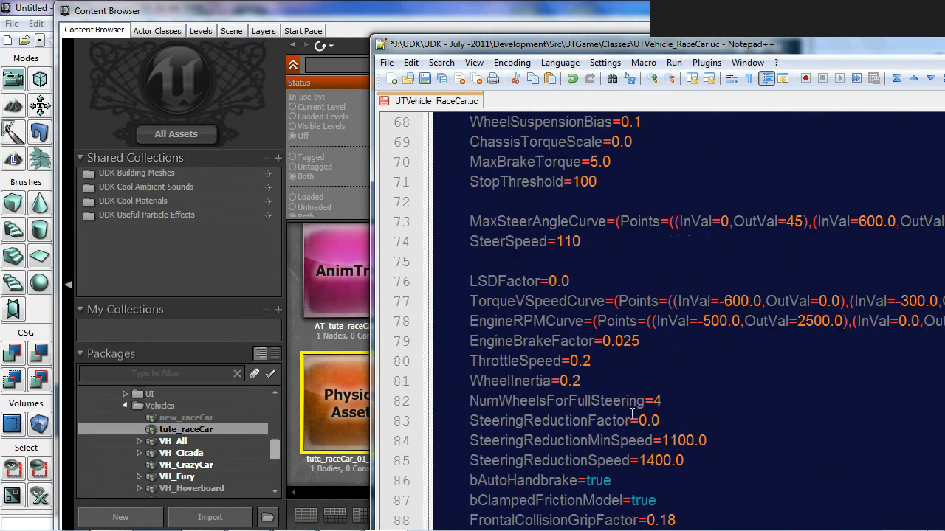
{"action": "scroll", "scroll_direction": "up", "scroll_amount": 3}
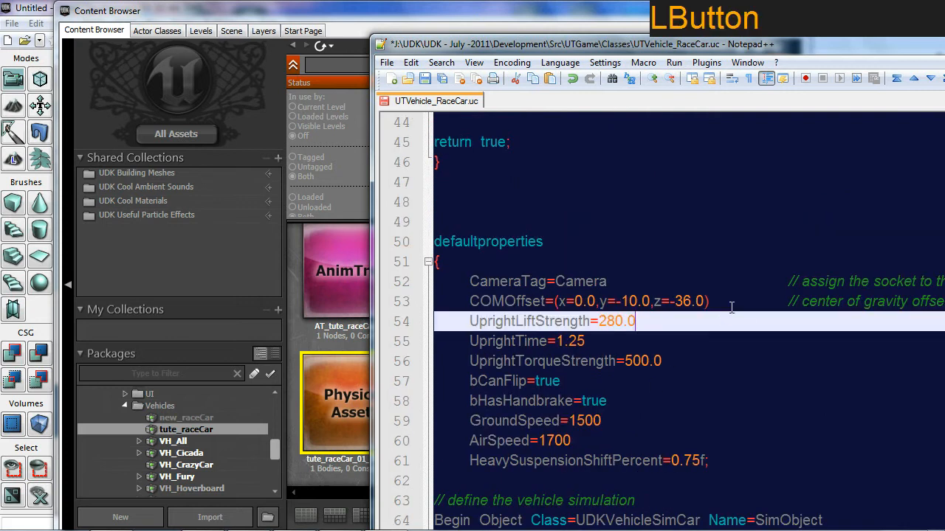
{"action": "scroll", "scroll_direction": "down", "scroll_amount": 3}
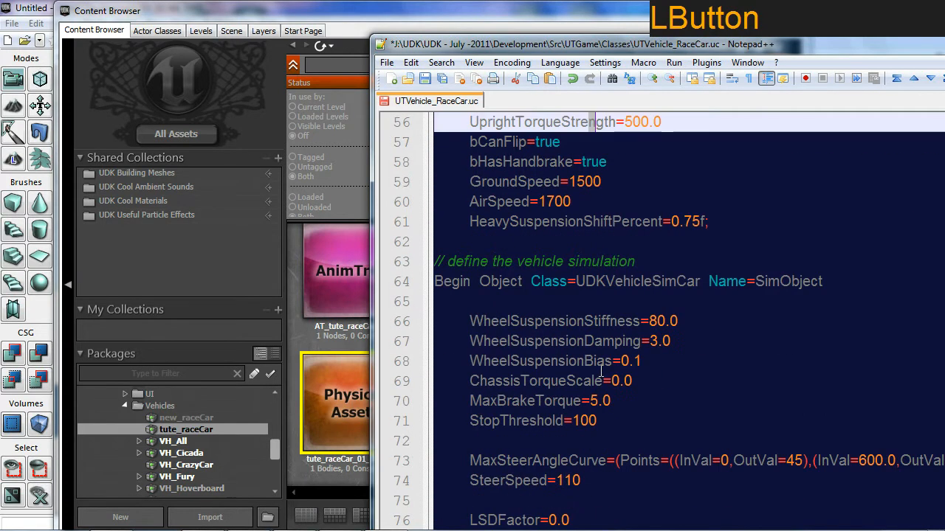
{"action": "left_click", "coordinate": [387, 62]}
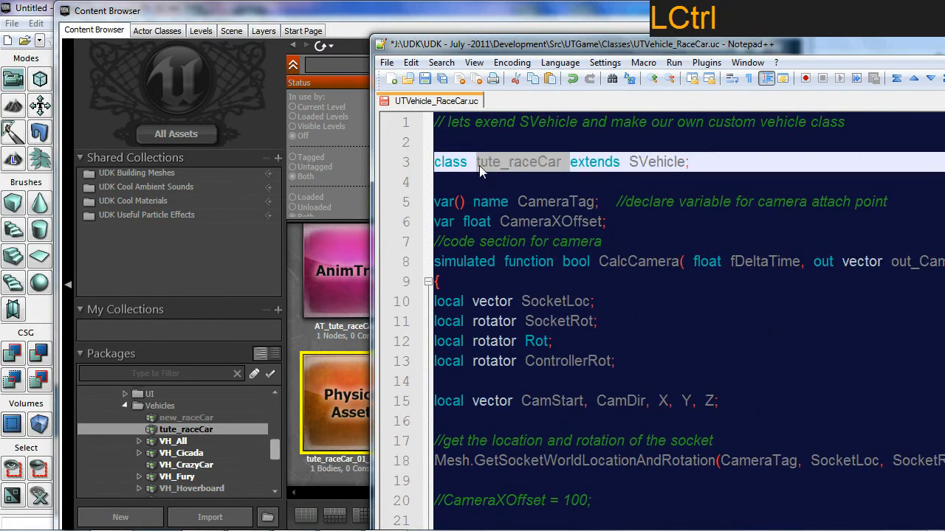
Save the script as tute_raceCar into Development\Src\UTGame\Classes
{"action": "left_click", "coordinate": [387, 62]}
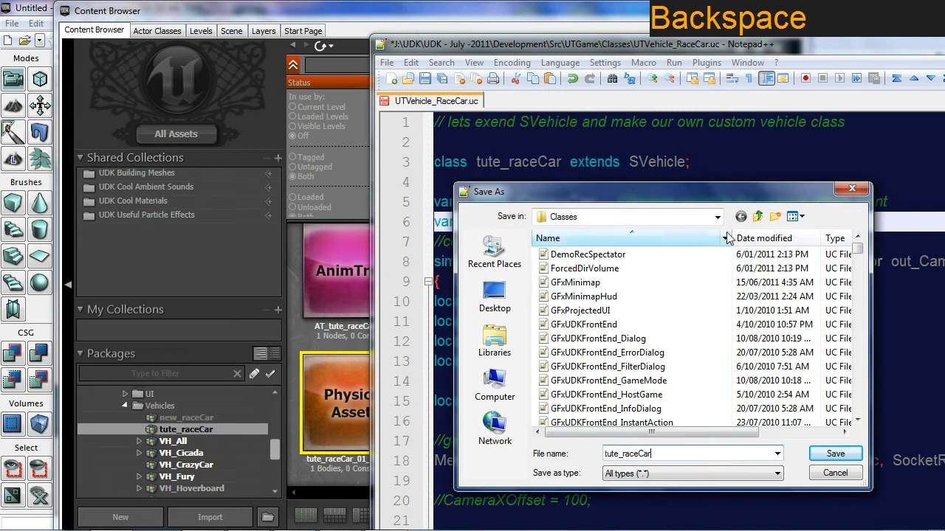
{"action": "left_click", "coordinate": [716, 215]}
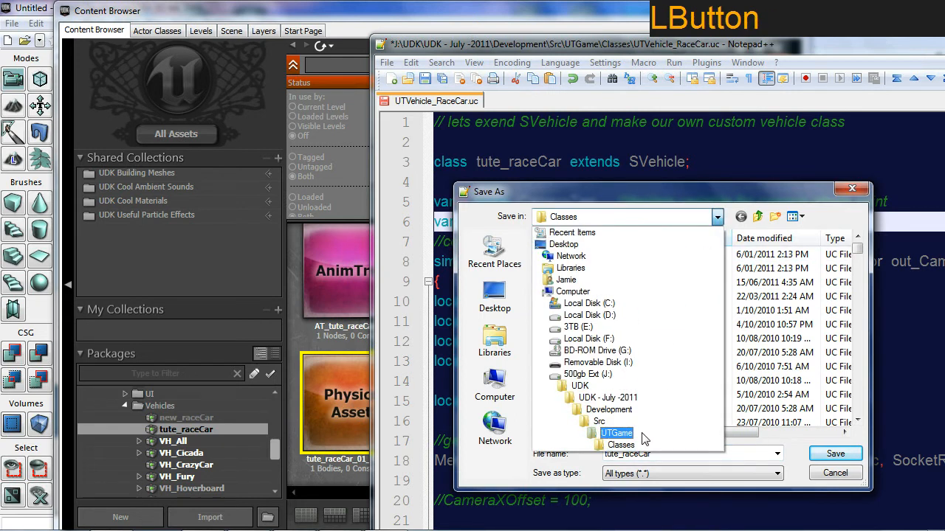
{"action": "left_click", "coordinate": [599, 422]}
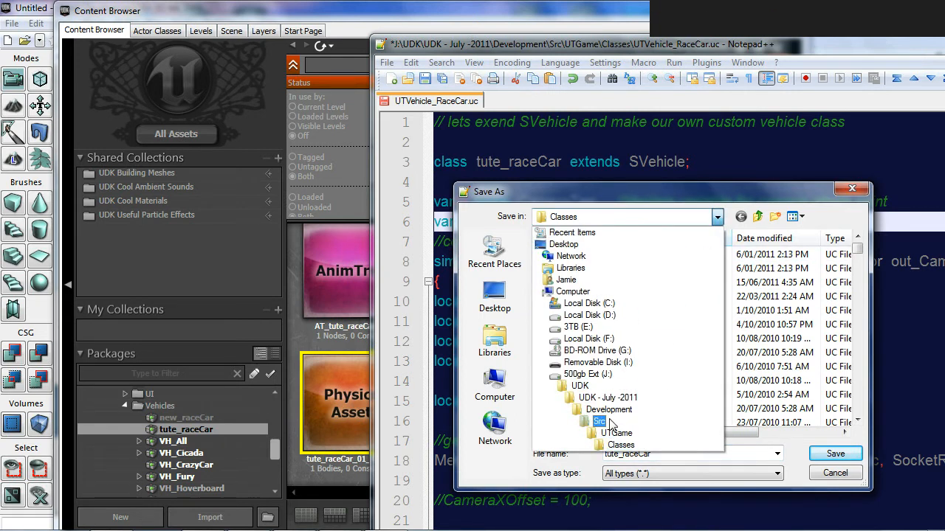
{"action": "left_click", "coordinate": [607, 399]}
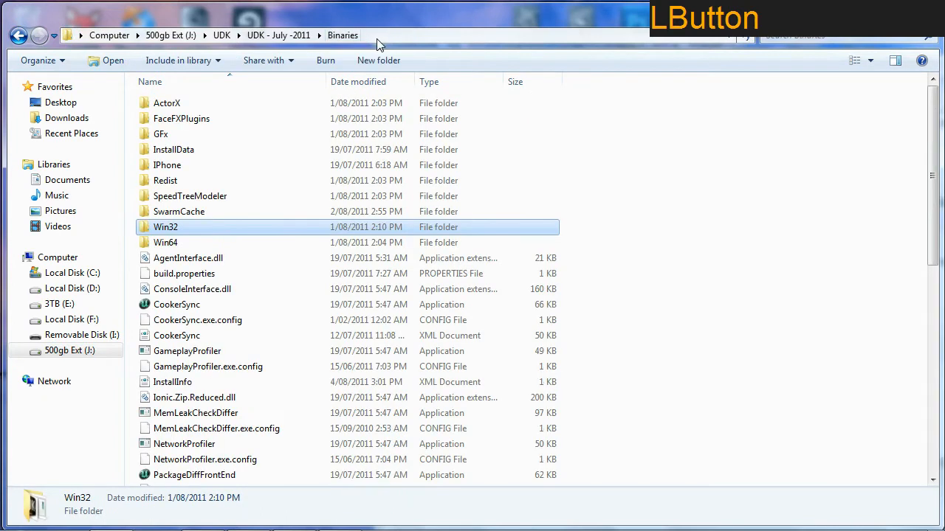
Launch the UDK editor shortcut from the Binaries\Win32 folder
{"action": "double_click", "coordinate": [166, 227]}
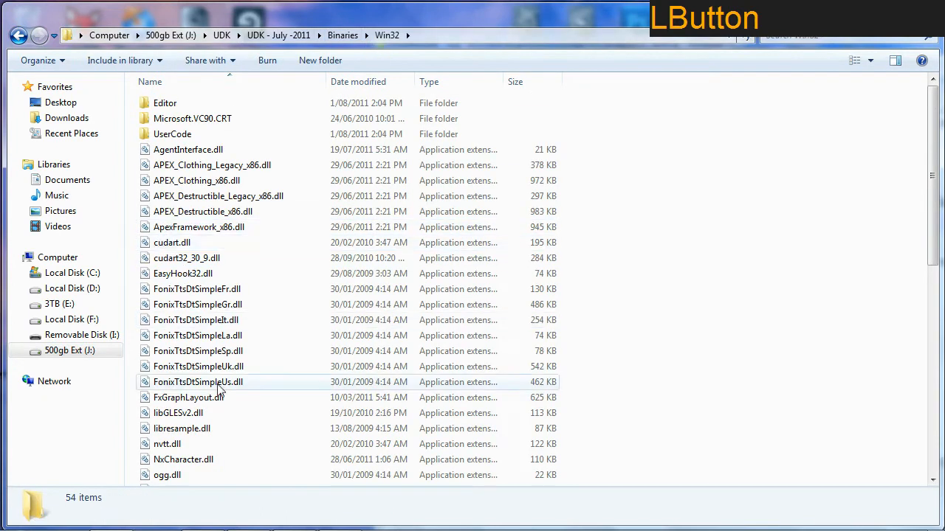
{"action": "scroll", "scroll_direction": "down", "scroll_amount": 3}
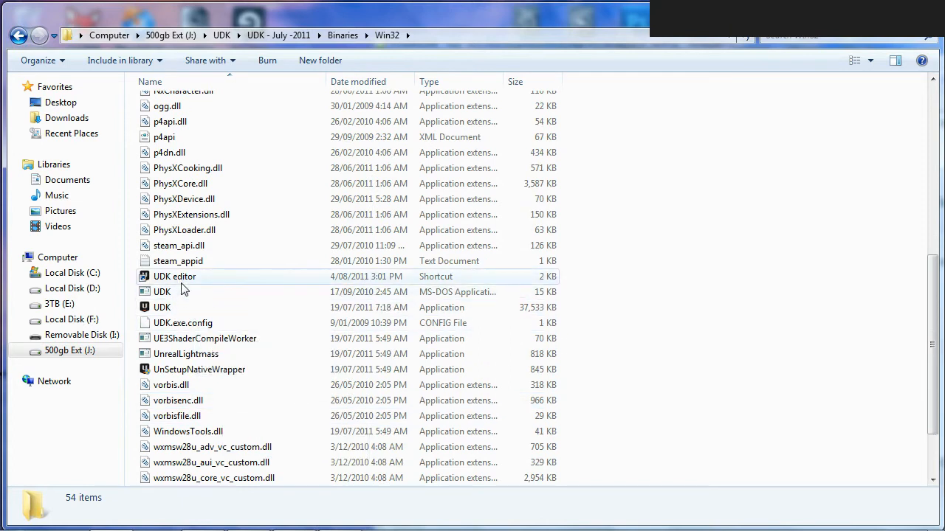
{"action": "left_click", "coordinate": [175, 276]}
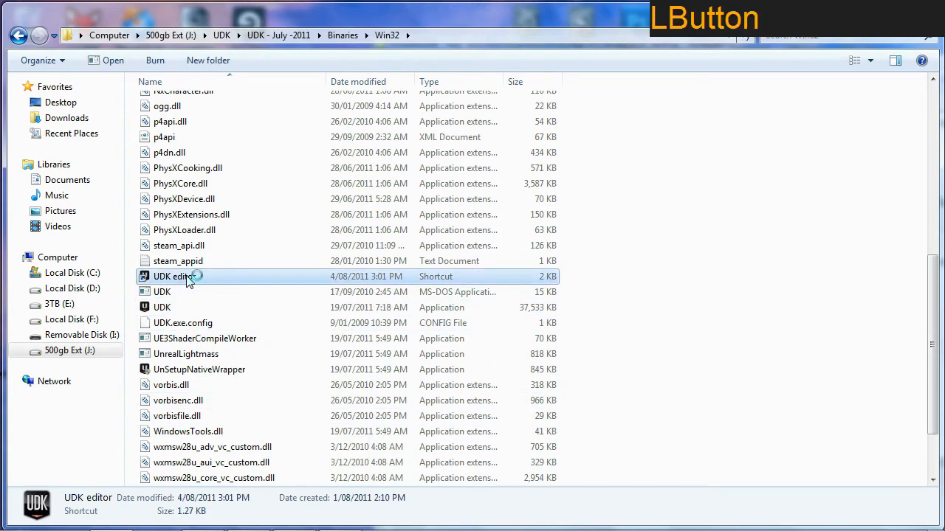
{"action": "double_click", "coordinate": [174, 276]}
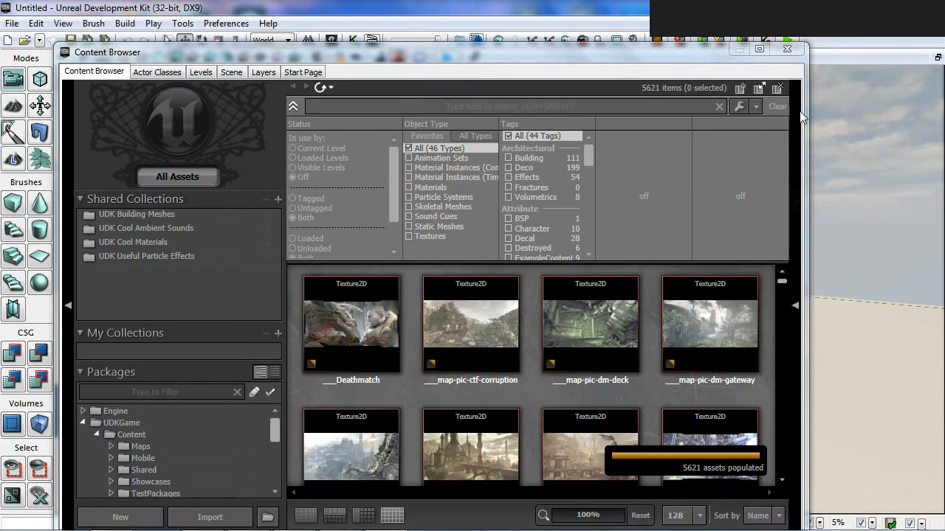
Close UDK, verify Save As still targets the Classes folder, and cancel without re-saving
{"action": "left_click", "coordinate": [787, 49]}
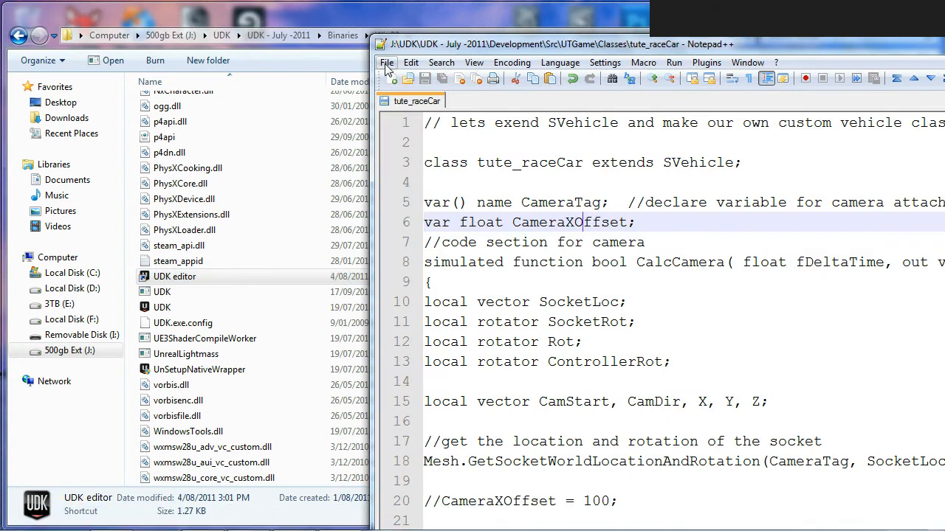
{"action": "left_click", "coordinate": [387, 62]}
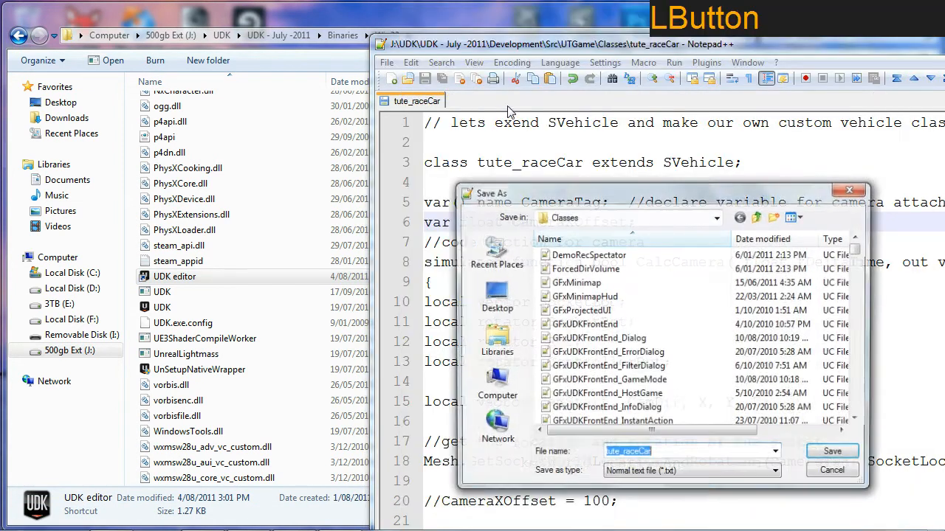
{"action": "left_click", "coordinate": [715, 216]}
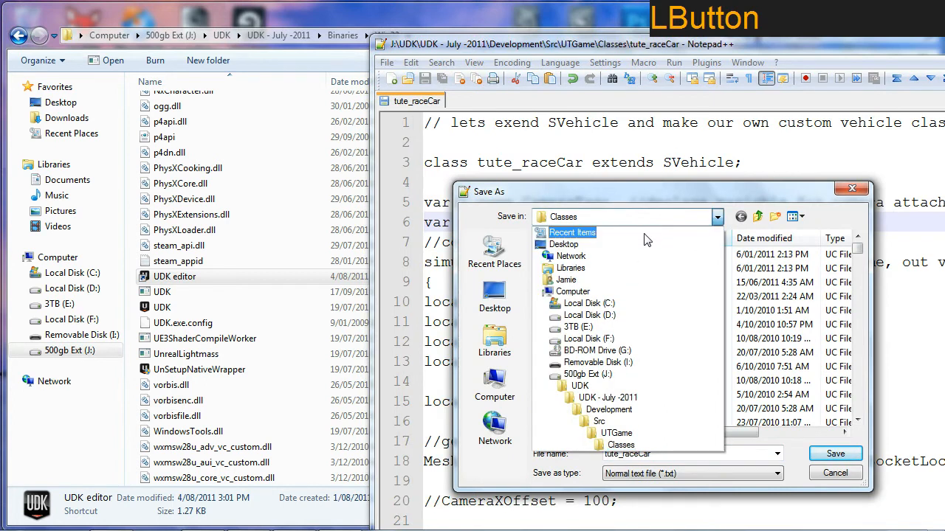
{"action": "left_click", "coordinate": [599, 420]}
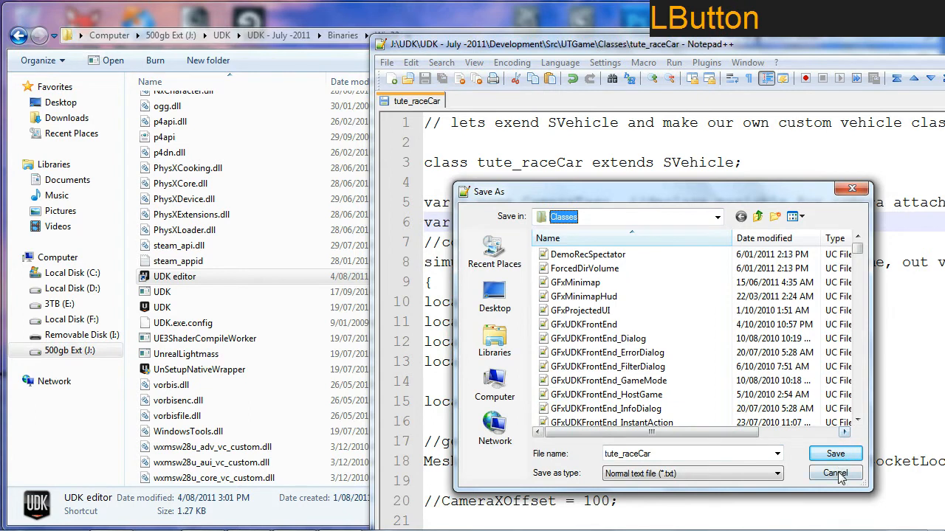
{"action": "left_click", "coordinate": [836, 472]}
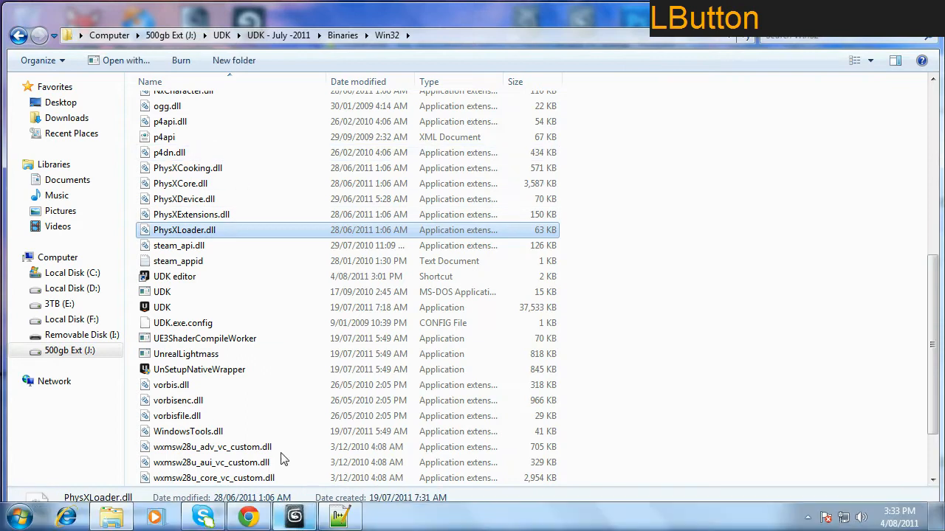
Browse to Development\Src\UTGame\Classes and rename tute_raceCar to tute_raceCar.uc
{"action": "left_click", "coordinate": [277, 35]}
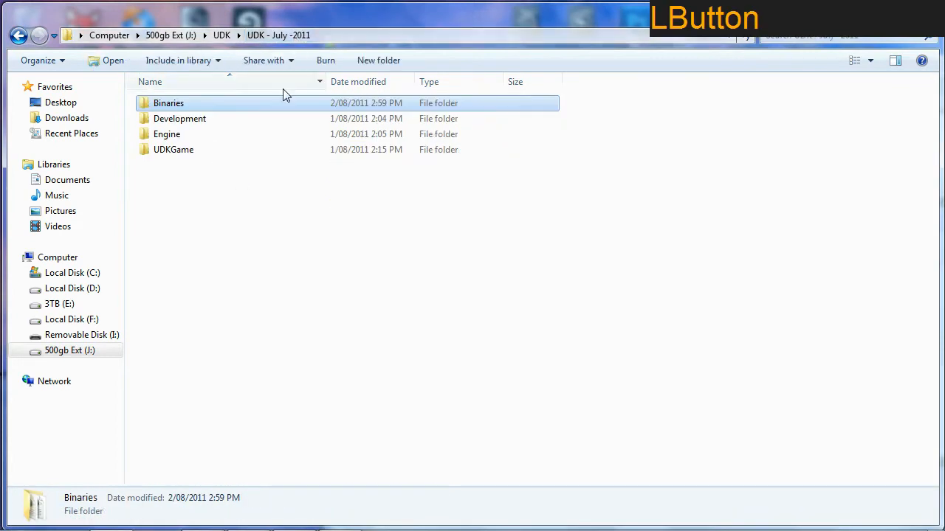
{"action": "left_click", "coordinate": [180, 118]}
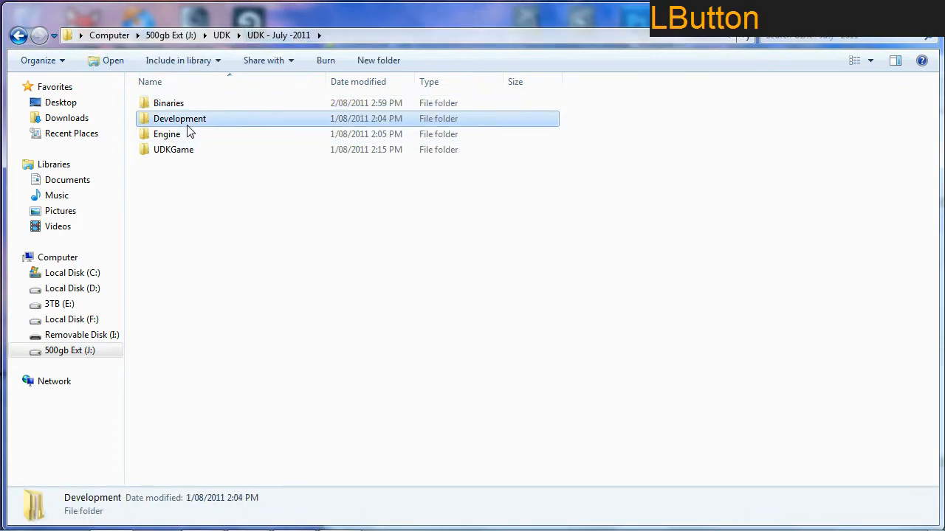
{"action": "double_click", "coordinate": [180, 118]}
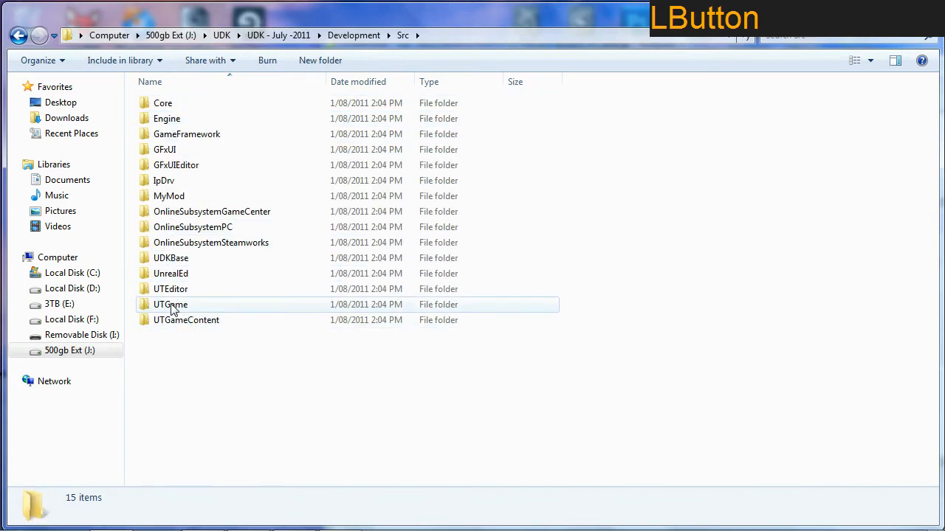
{"action": "double_click", "coordinate": [171, 304]}
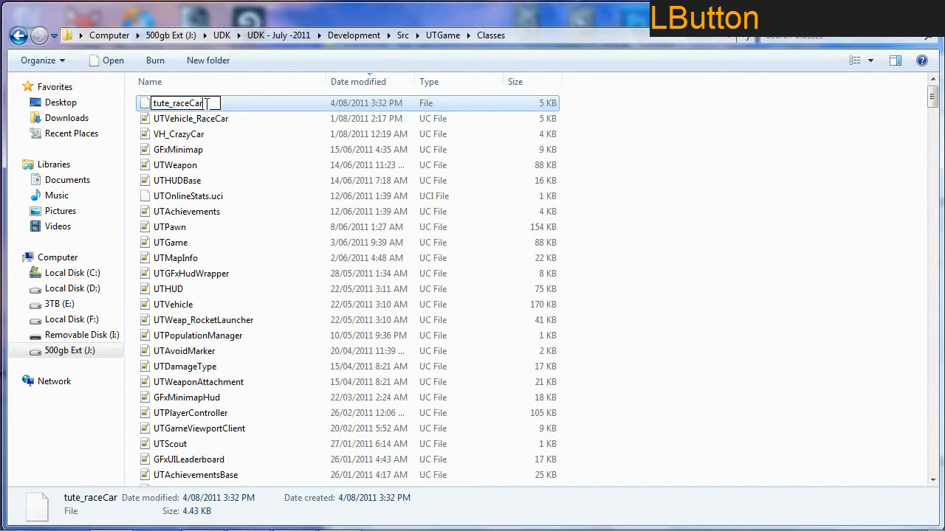
{"action": "key", "text": "Enter"}
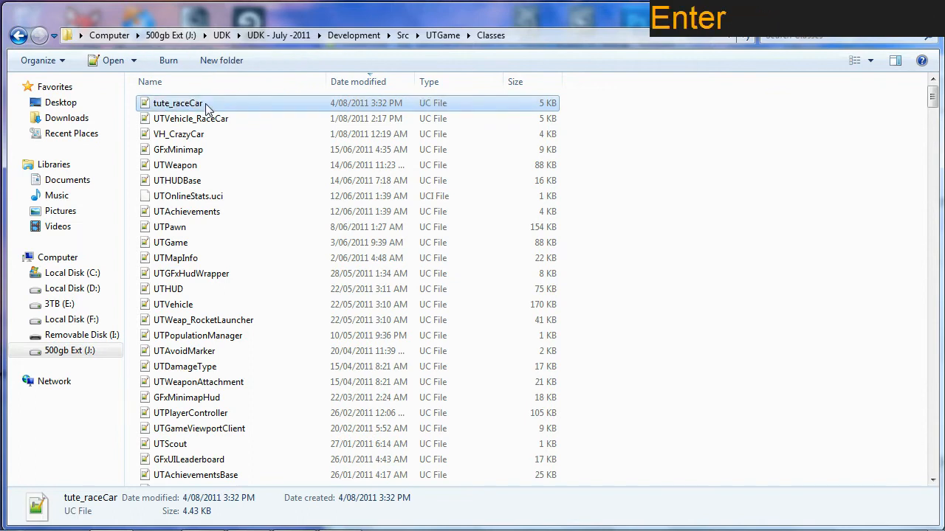
{"action": "mouse_move", "coordinate": [309, 111]}
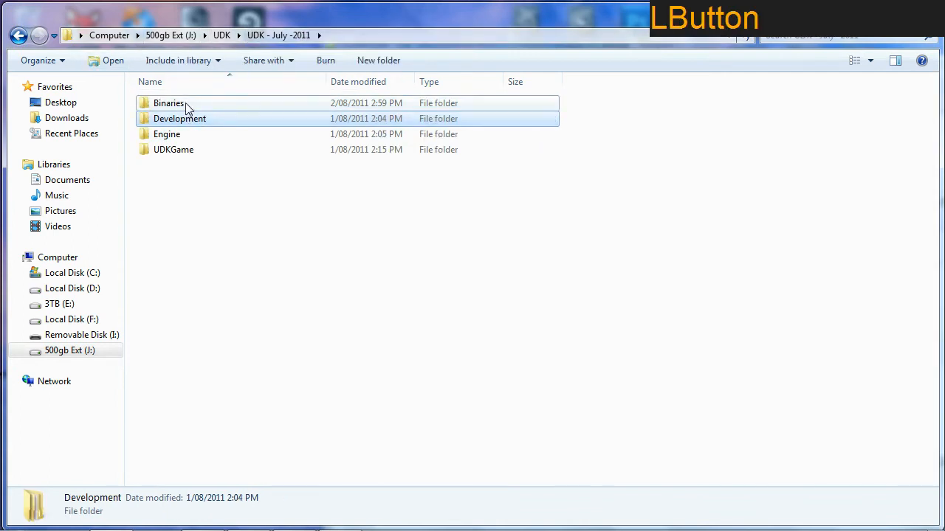
Relaunch UDK from Binaries, accept the outdated-scripts rebuild, and dismiss the 0-error compile log
{"action": "double_click", "coordinate": [168, 104]}
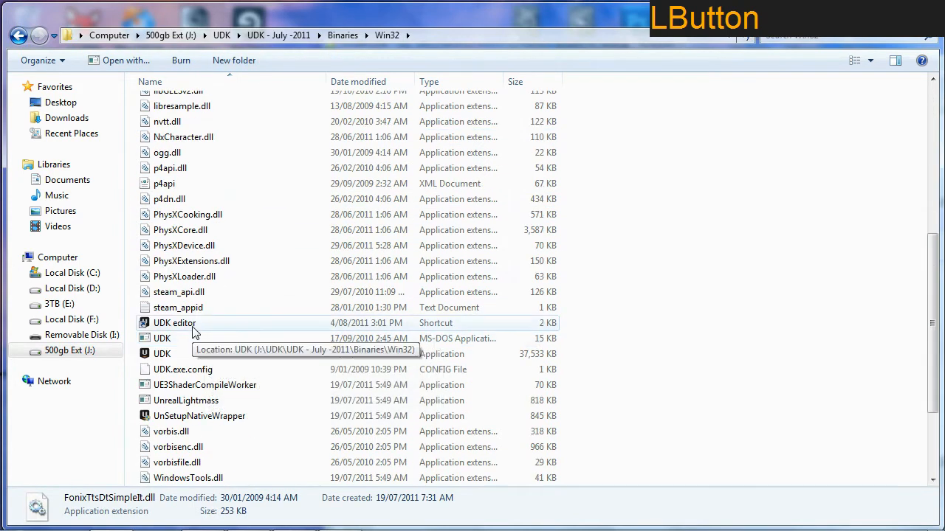
{"action": "double_click", "coordinate": [174, 322]}
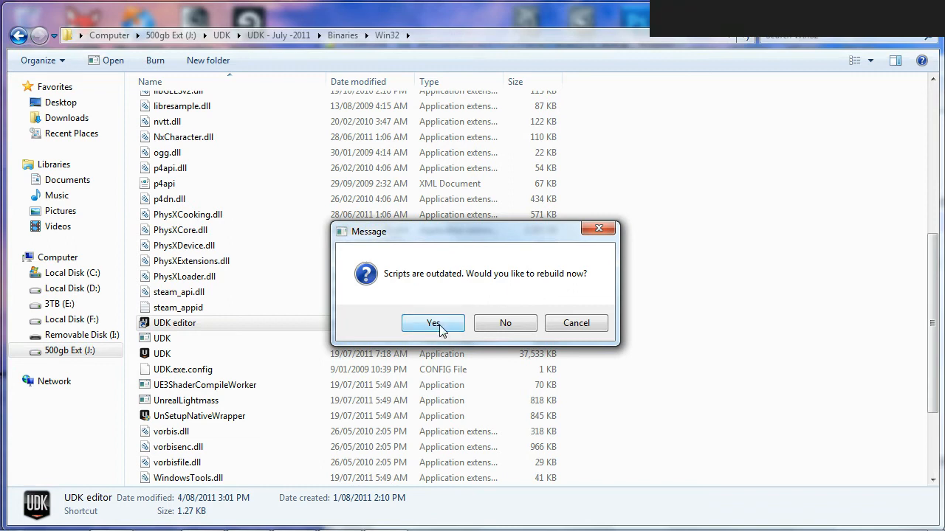
{"action": "left_click", "coordinate": [433, 322]}
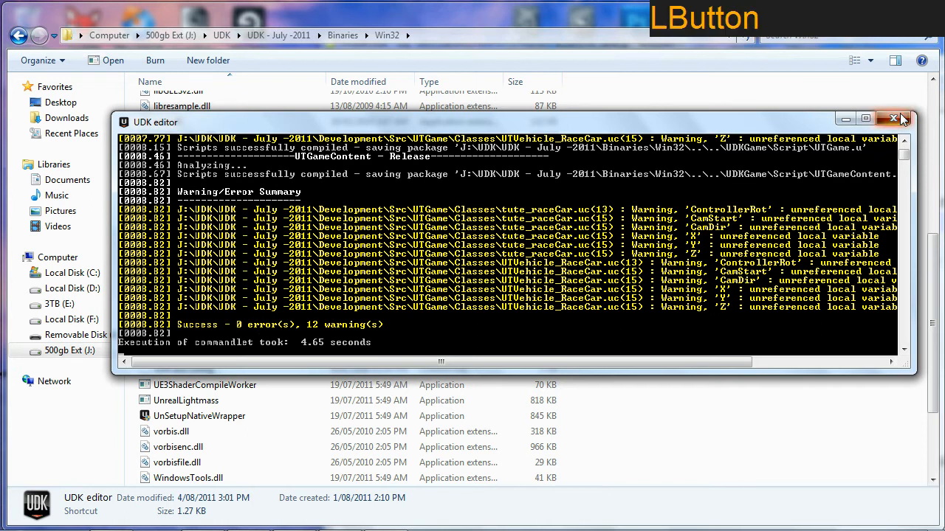
{"action": "left_click", "coordinate": [893, 118]}
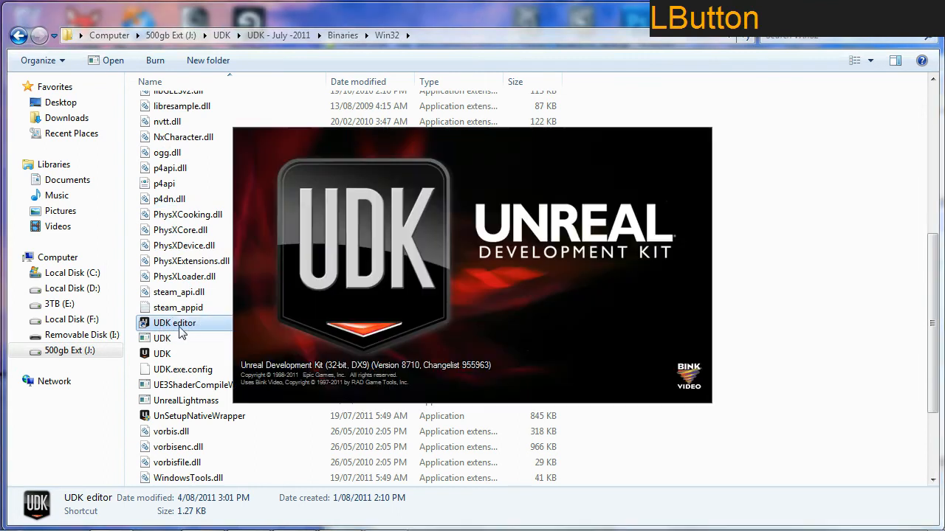
Relaunch the UDK editor and browse the Actor Classes categories toward vehicles
{"action": "double_click", "coordinate": [174, 322]}
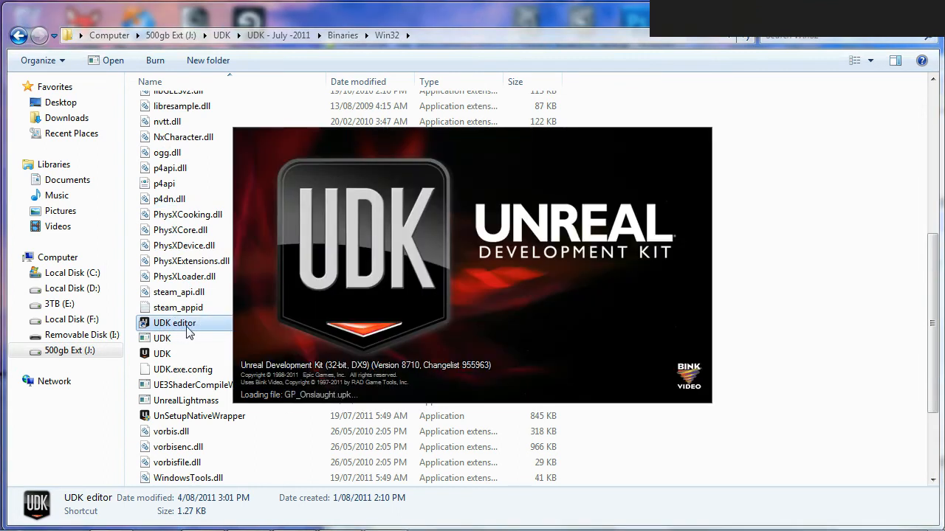
{"action": "double_click", "coordinate": [174, 322]}
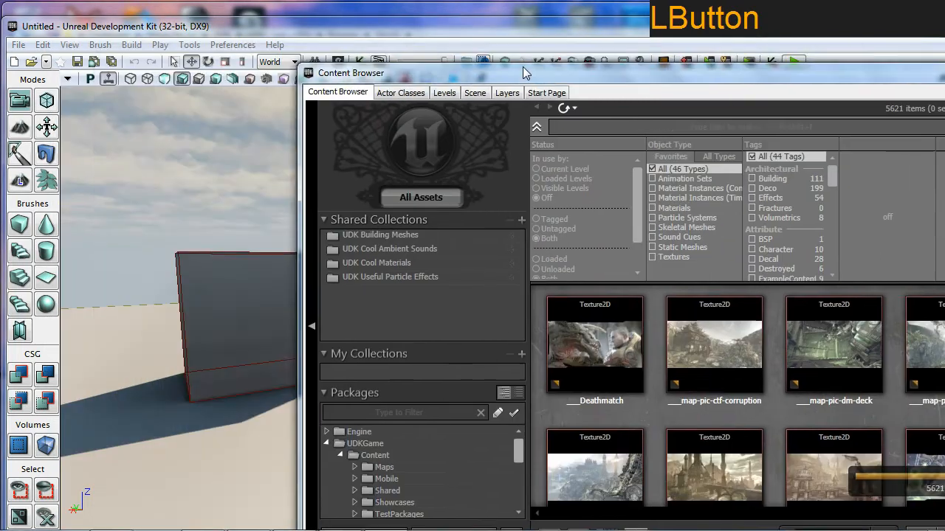
{"action": "left_click", "coordinate": [402, 91]}
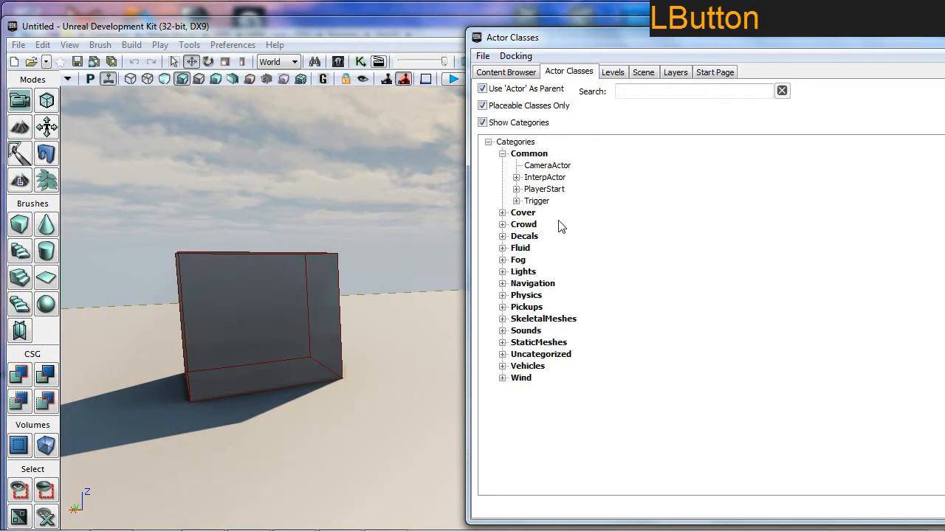
{"action": "left_click", "coordinate": [502, 366]}
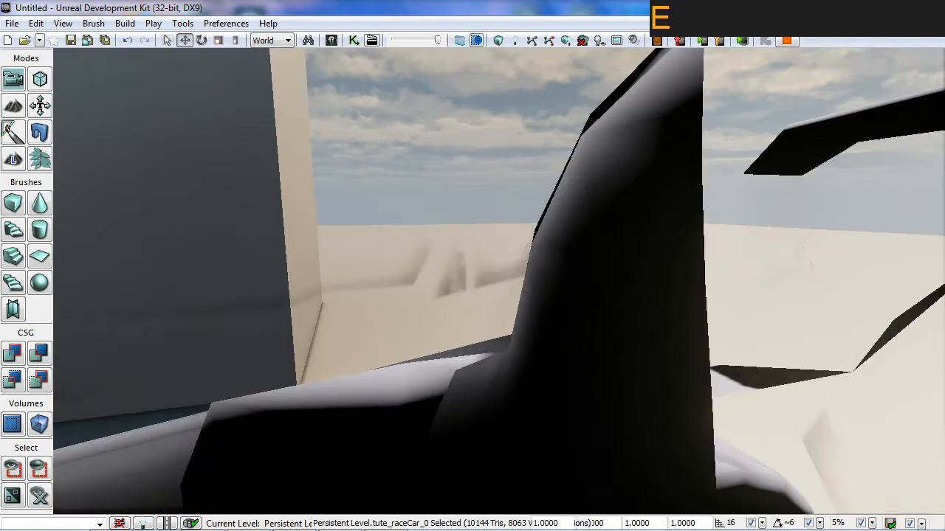
Look around from the tute_raceCar cockpit and drive it forward with W
{"action": "left_click_drag", "start_coordinate": [473, 296], "coordinate": [458, 222]}
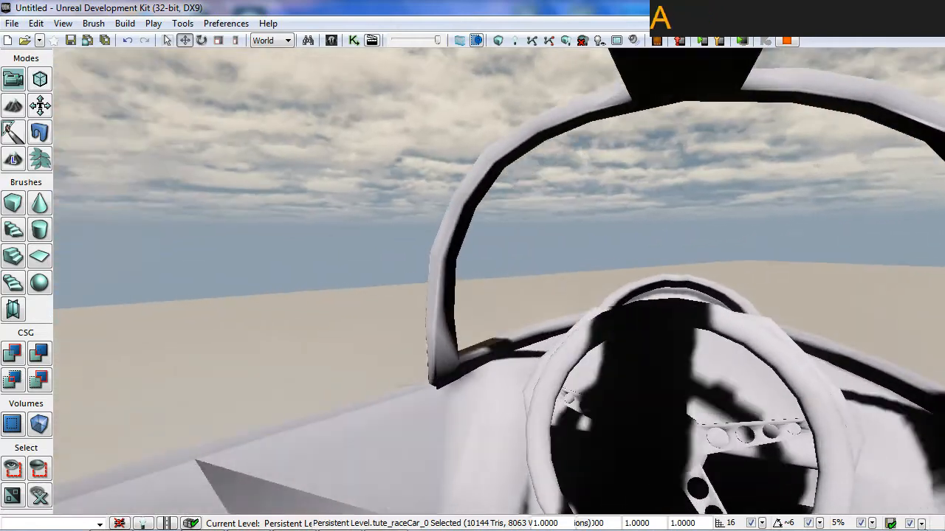
{"action": "key", "text": "w"}
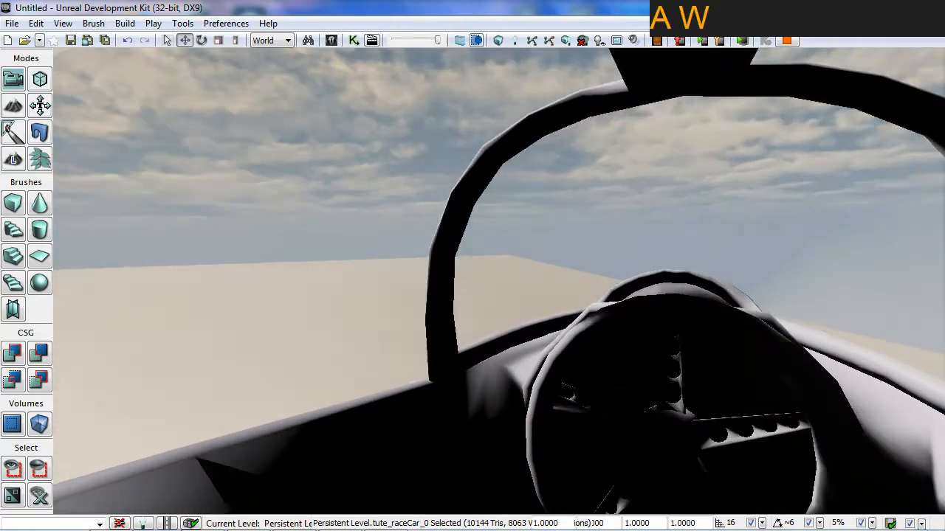